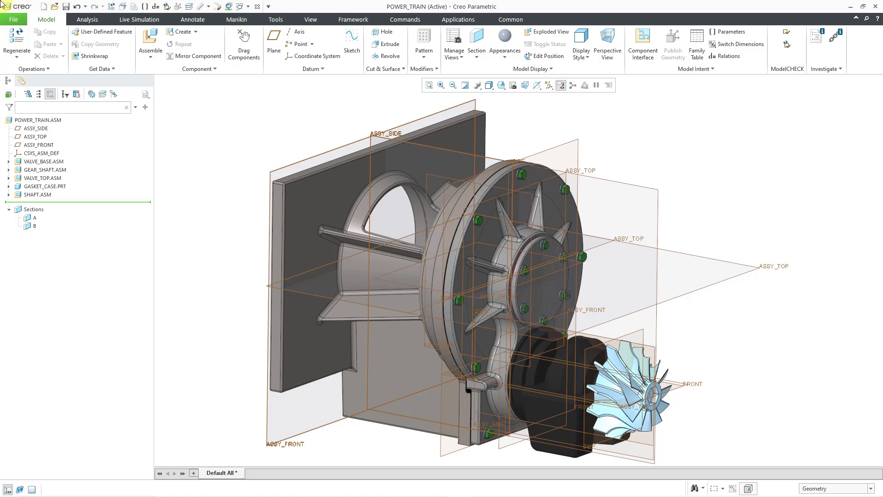
pyautogui.moveTo(387, 110)
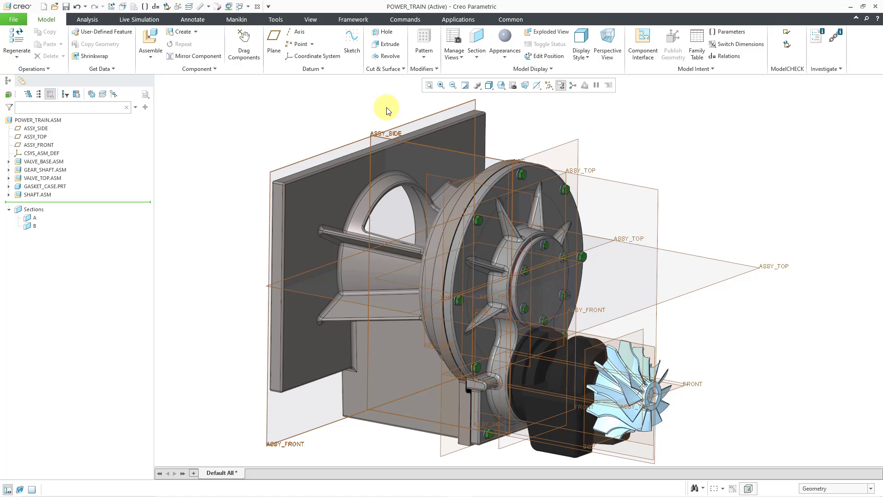
pyautogui.moveTo(454, 44)
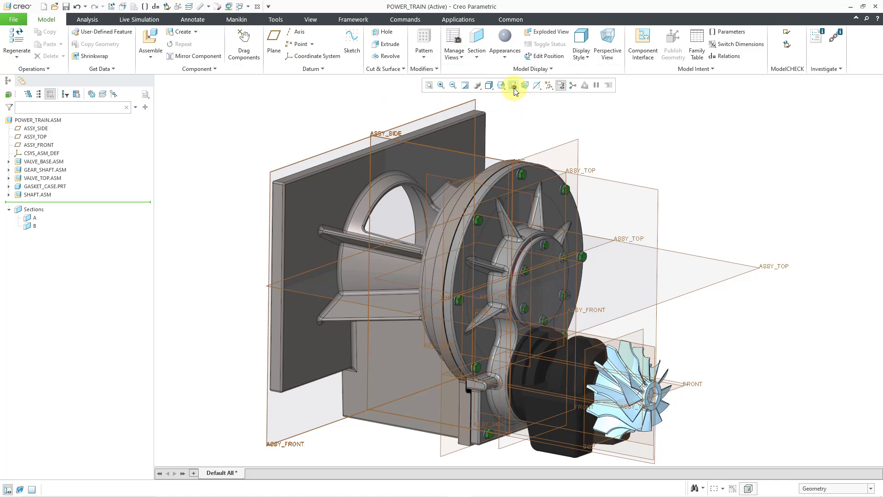
pyautogui.moveTo(513, 85)
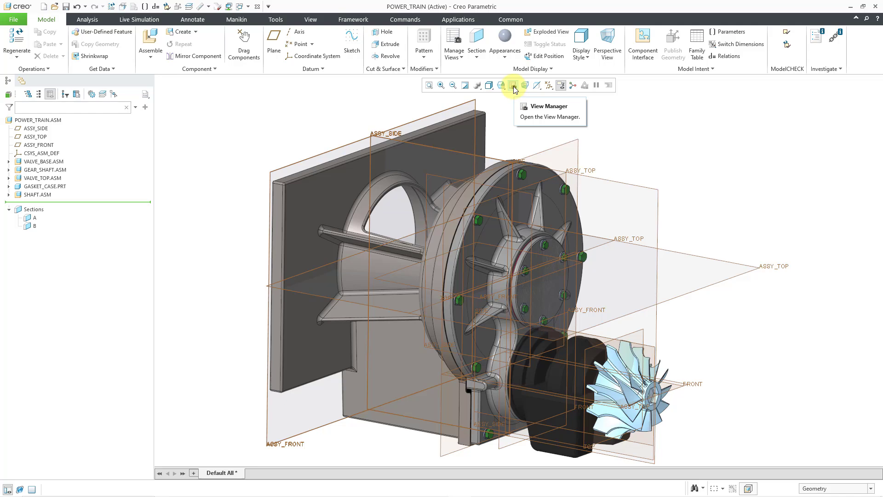
# Show the Layer Tree for POWER_TRAIN.ASM listing GASKETS, HARDWARE and HOUSING layers
pyautogui.click(512, 84)
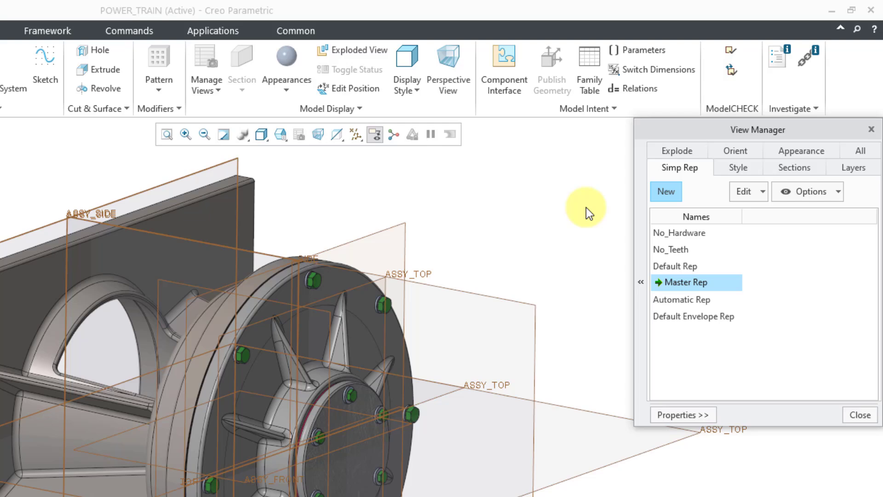
pyautogui.moveTo(782, 347)
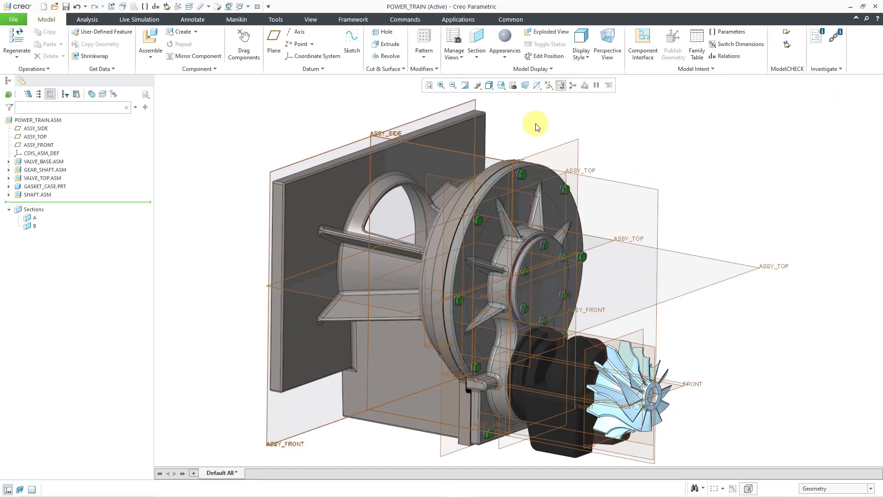
pyautogui.moveTo(310, 19)
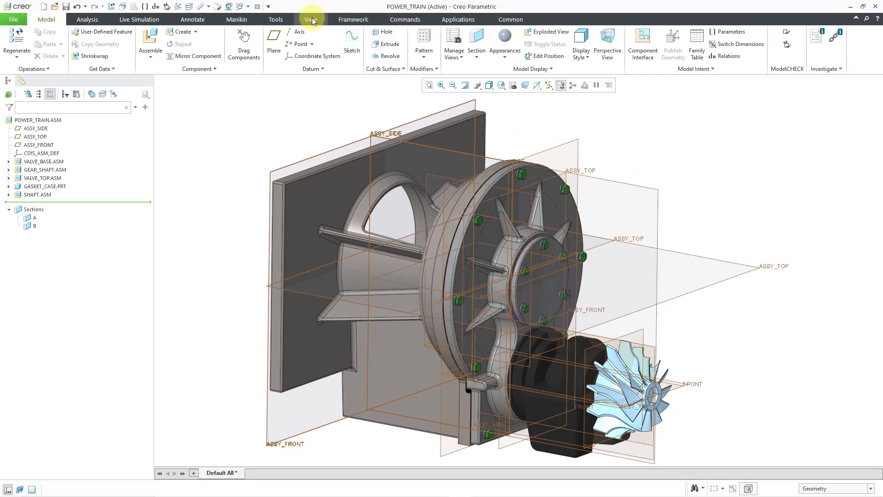
pyautogui.click(310, 20)
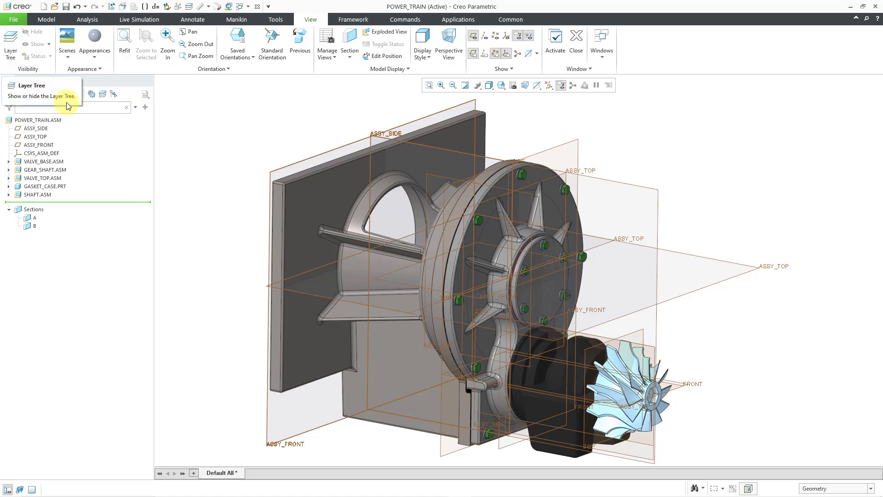
pyautogui.moveTo(102, 94)
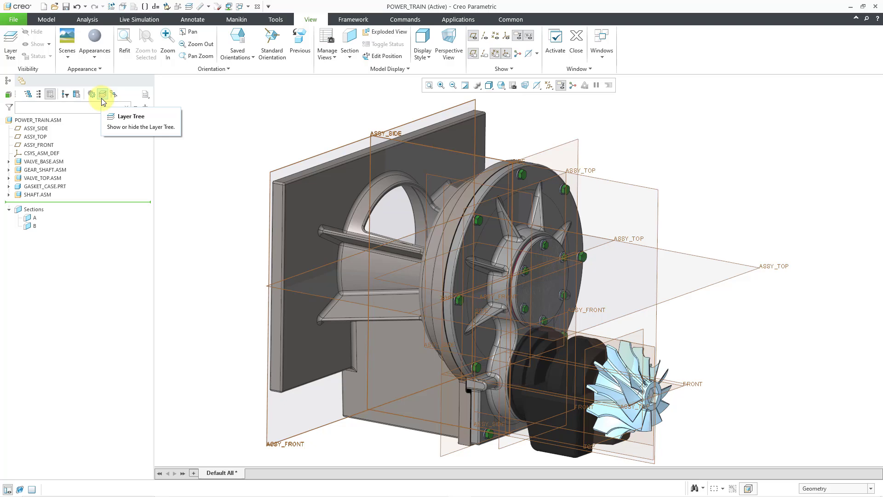
pyautogui.click(102, 94)
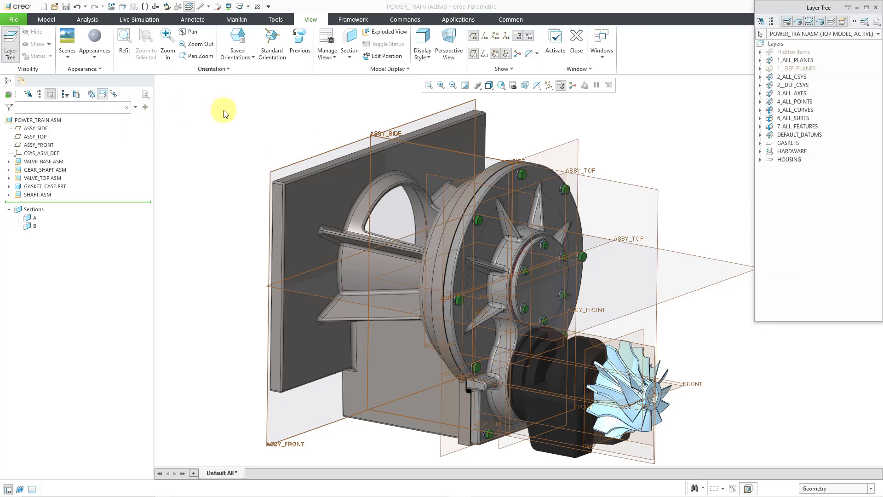
pyautogui.moveTo(668, 144)
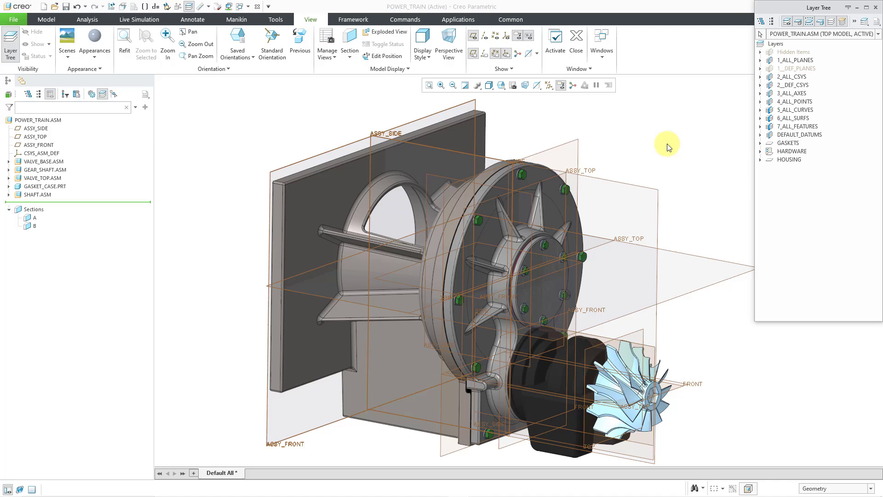
pyautogui.moveTo(802, 220)
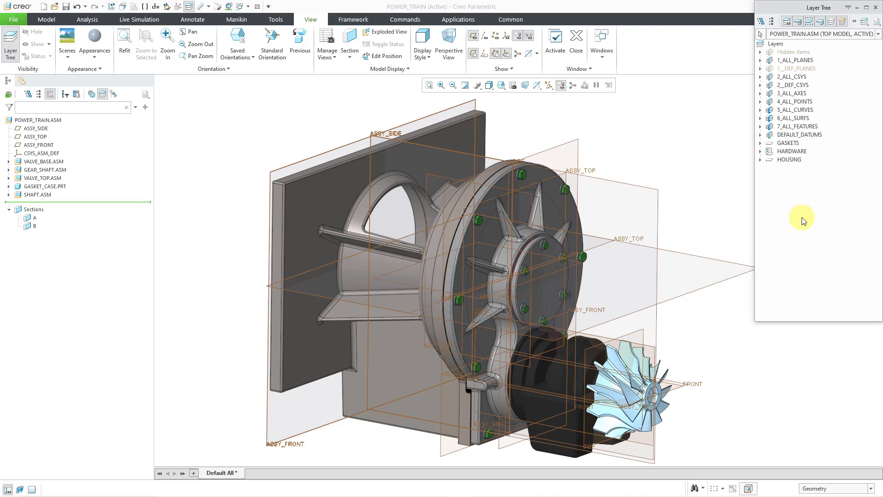
pyautogui.moveTo(800, 221)
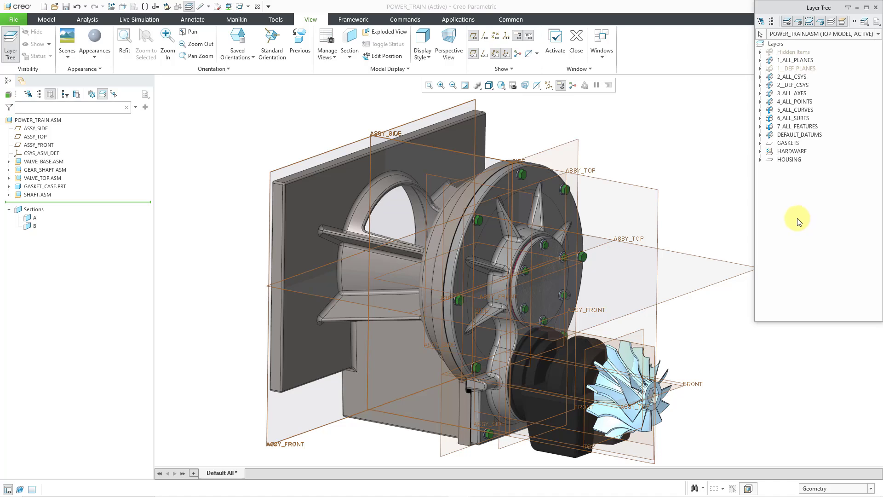
pyautogui.moveTo(746, 161)
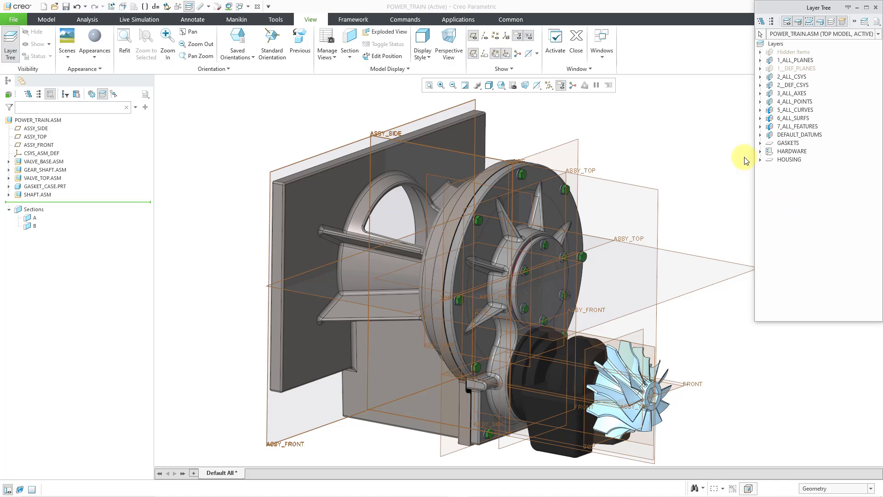
# Select the default datums of GASKET_CASE, GEAR_SHAFT, POWER_TURBINE and SHAFT under DEFAULT_DATUMS
pyautogui.click(761, 135)
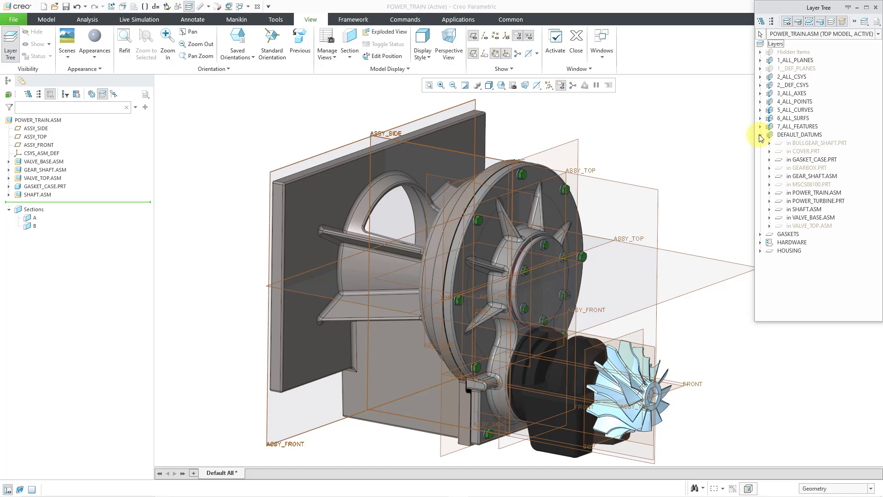
pyautogui.click(812, 159)
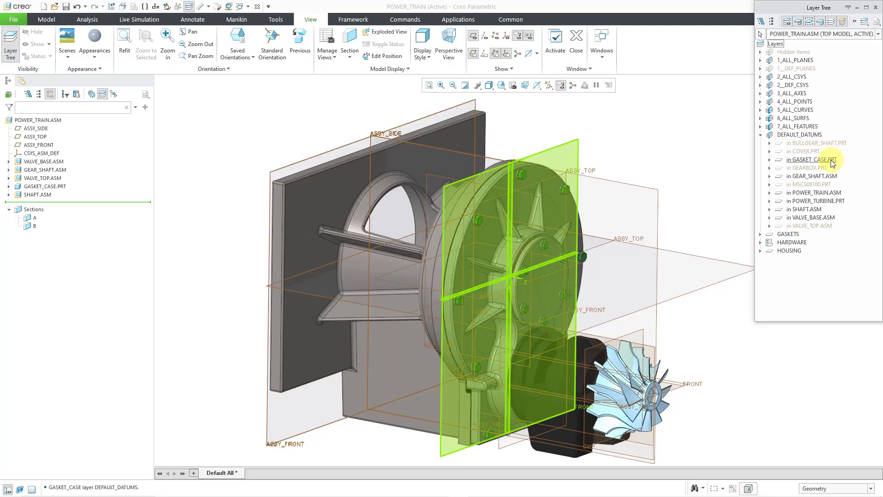
pyautogui.click(812, 160)
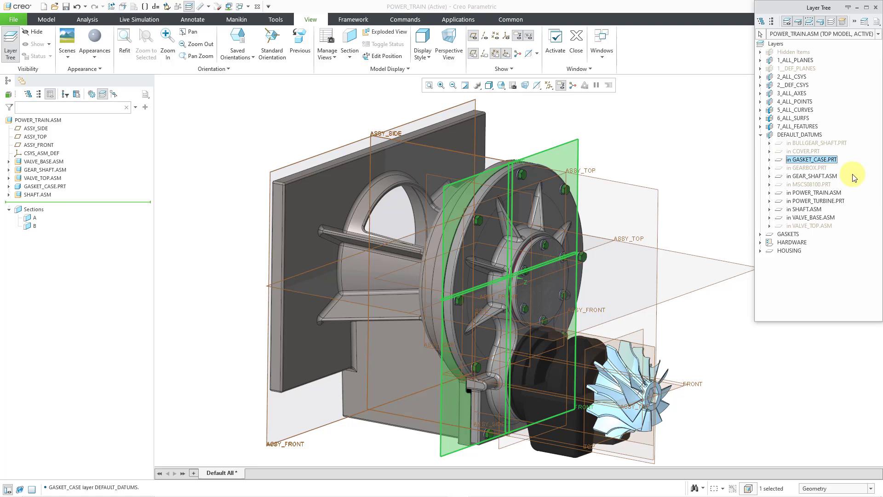
pyautogui.click(812, 176)
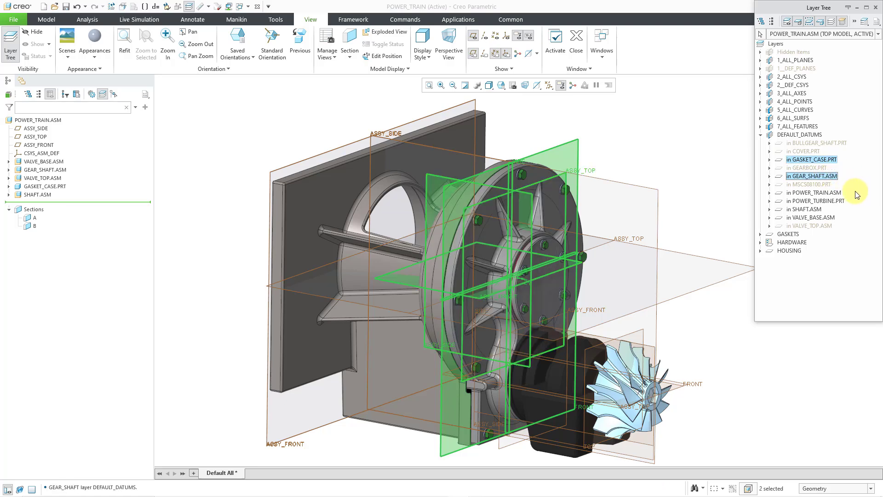
pyautogui.click(808, 209)
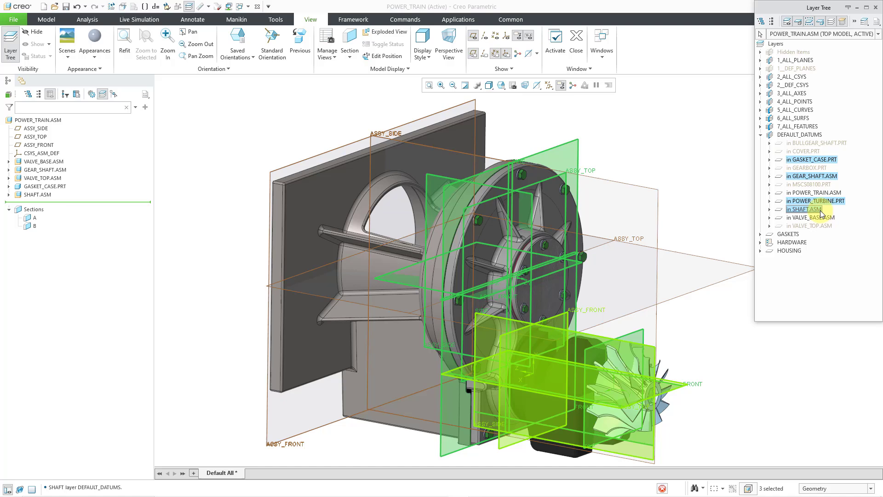
pyautogui.click(810, 218)
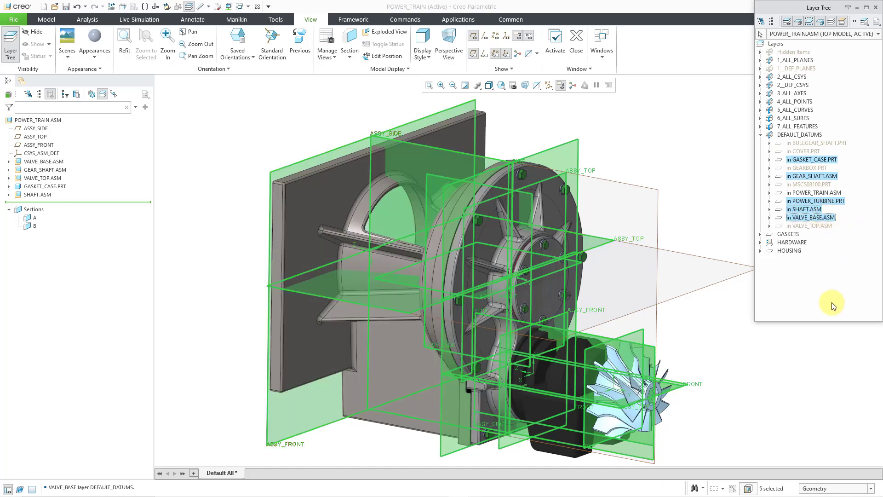
pyautogui.moveTo(817, 259)
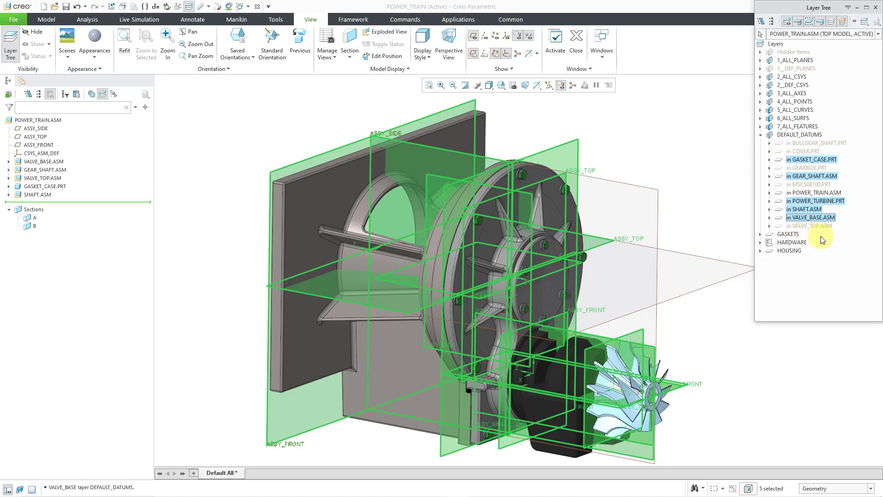
pyautogui.moveTo(823, 251)
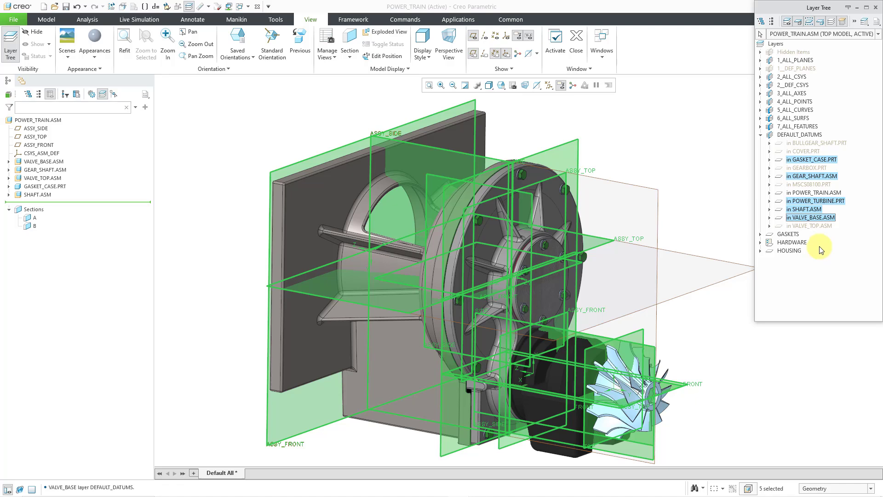
# Extend the selection with the GASKETS, HARDWARE and HOUSING layers
pyautogui.click(789, 233)
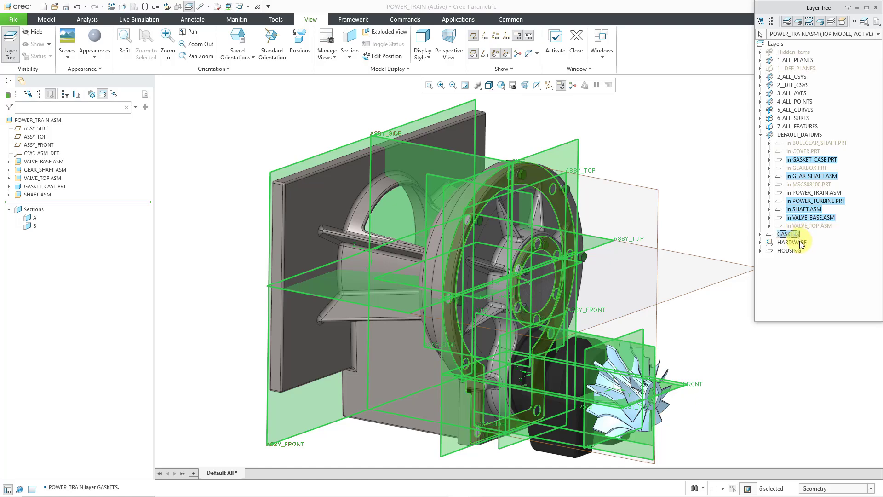
pyautogui.click(790, 250)
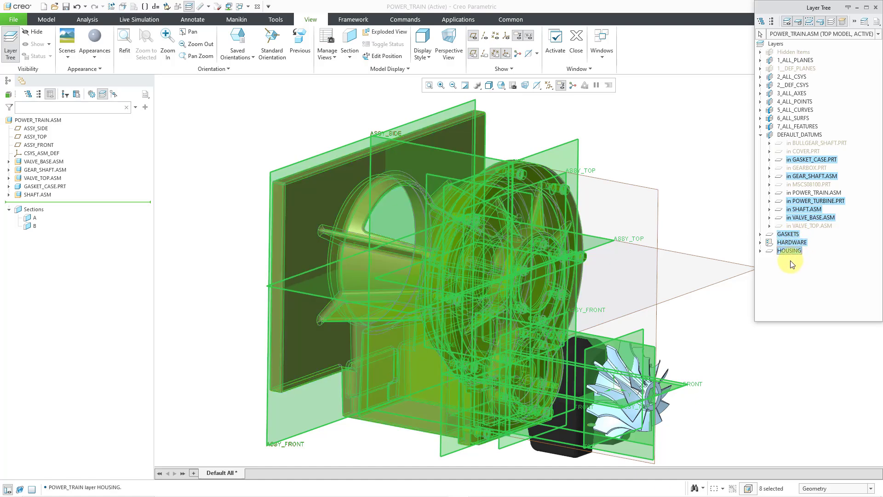
# Hide the selected layers and datums, leaving only gear, shaft, turbine and assembly datum planes
pyautogui.rightClick(788, 251)
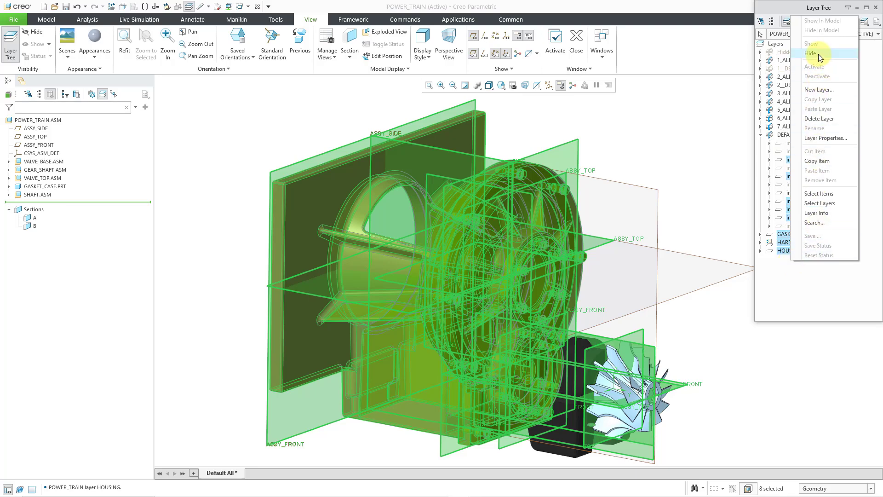
pyautogui.click(812, 54)
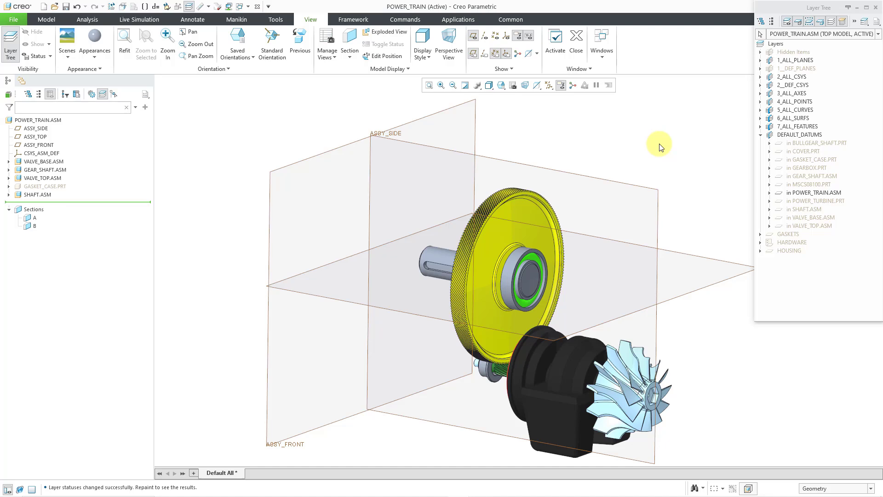
pyautogui.moveTo(666, 148)
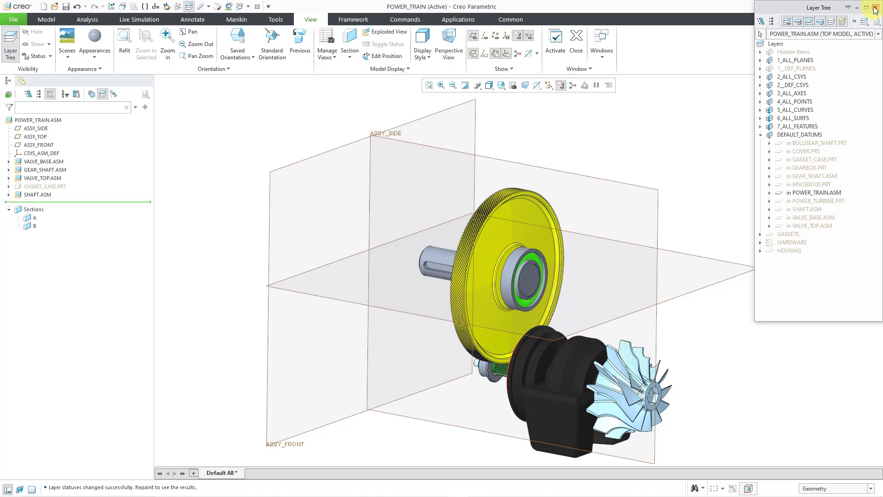
# Create a new layer state named Gears in the View Manager Layers list
pyautogui.click(875, 8)
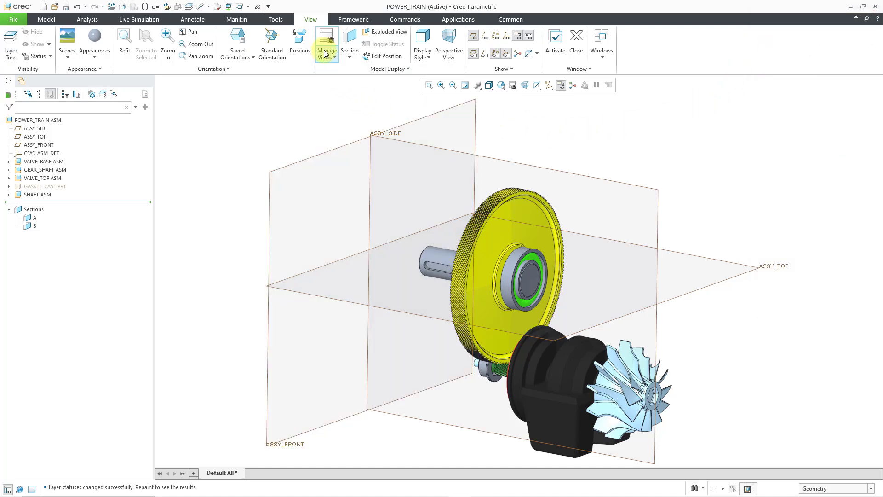
pyautogui.moveTo(326, 42)
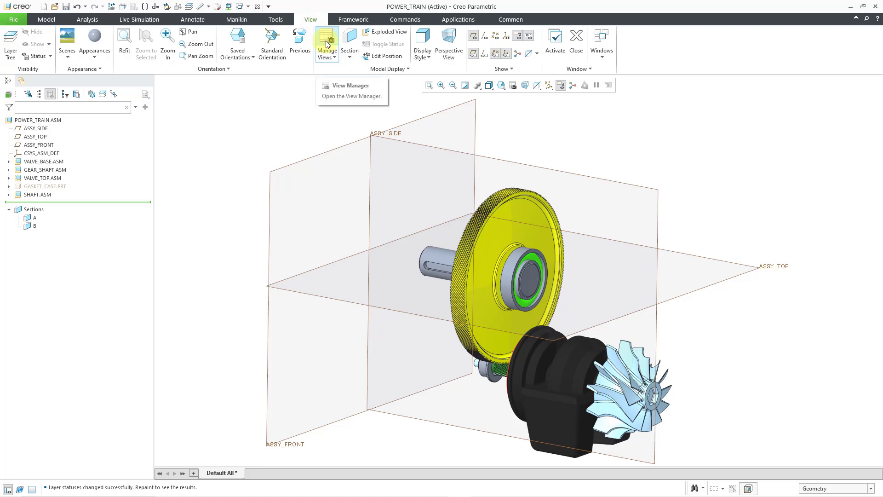
pyautogui.click(326, 39)
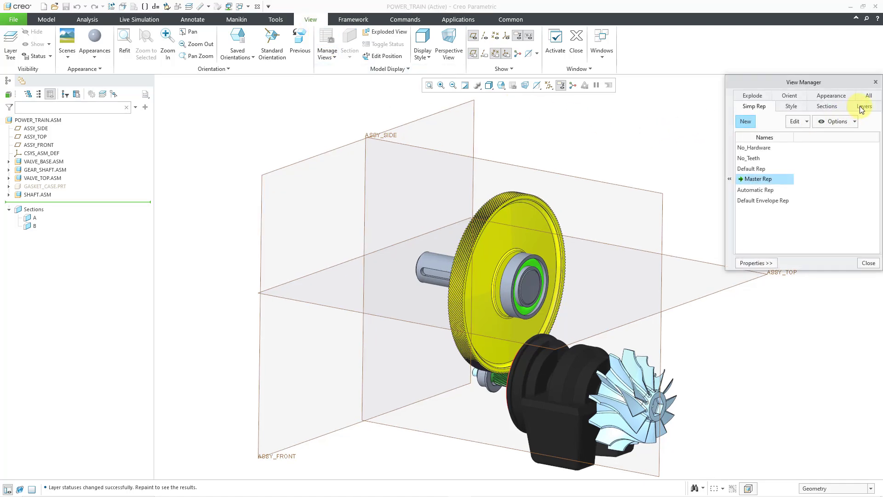
pyautogui.click(864, 106)
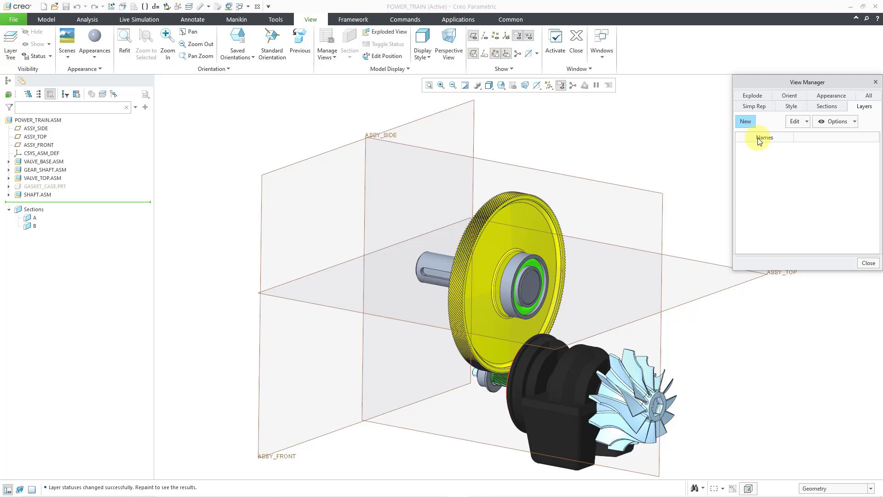
pyautogui.moveTo(746, 121)
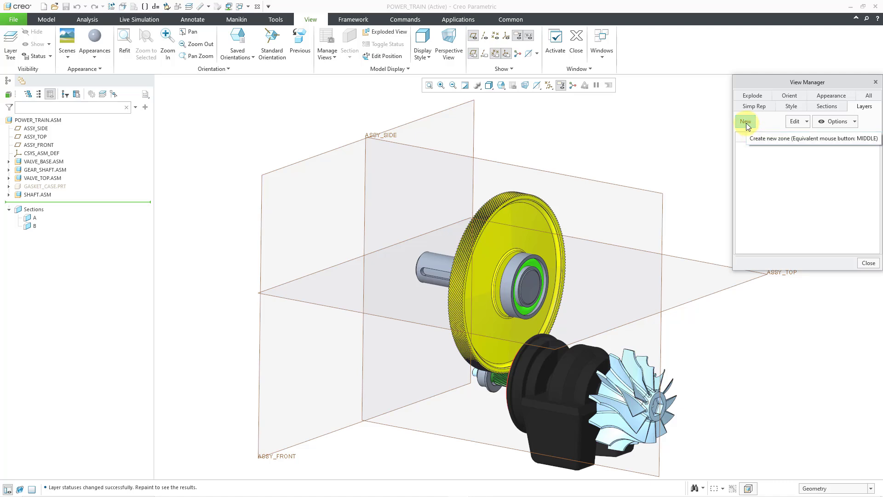
pyautogui.click(745, 122)
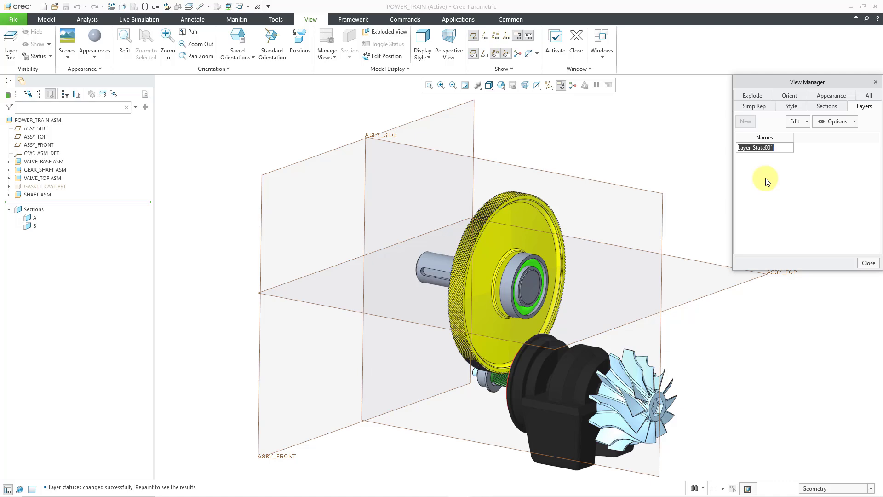
pyautogui.write('Gears')
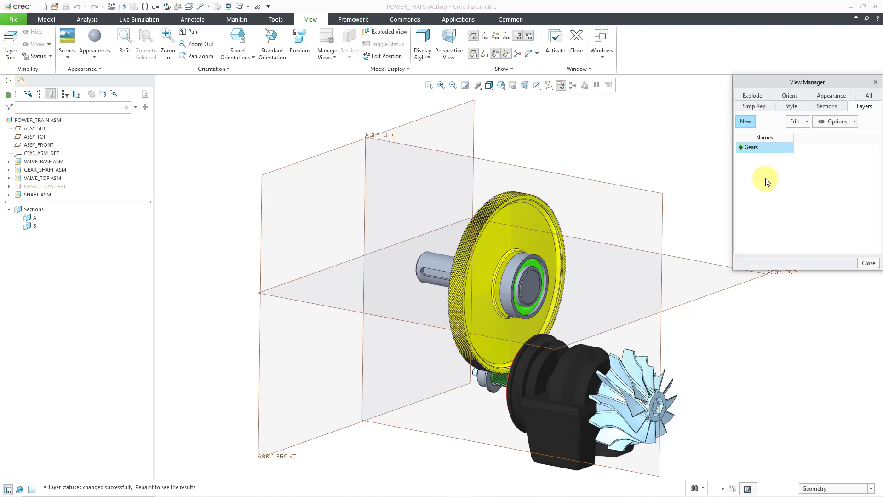
pyautogui.moveTo(810, 217)
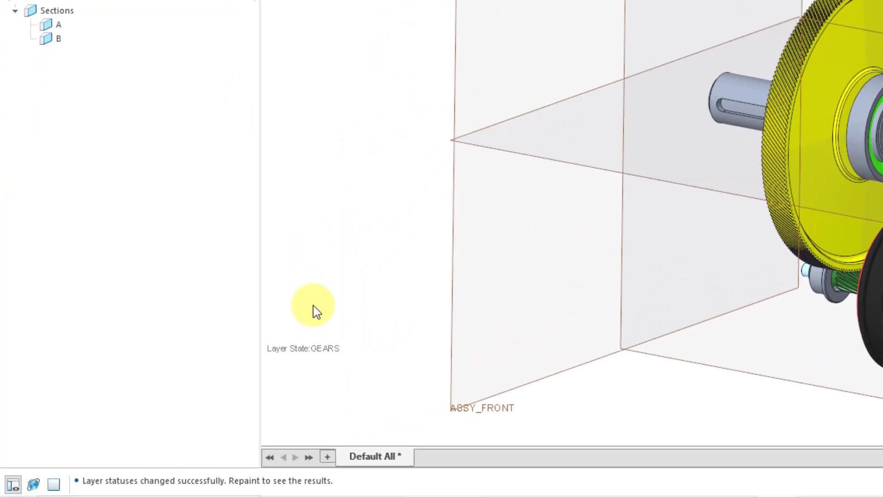
pyautogui.moveTo(321, 369)
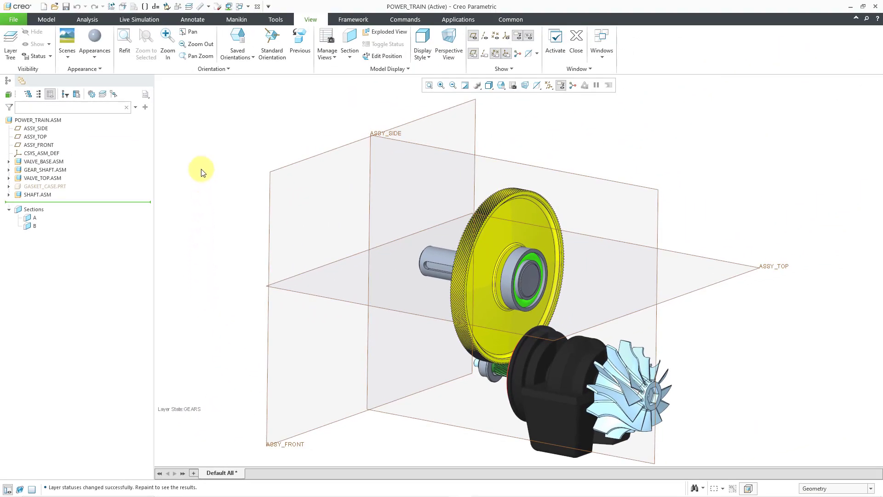
pyautogui.moveTo(190, 162)
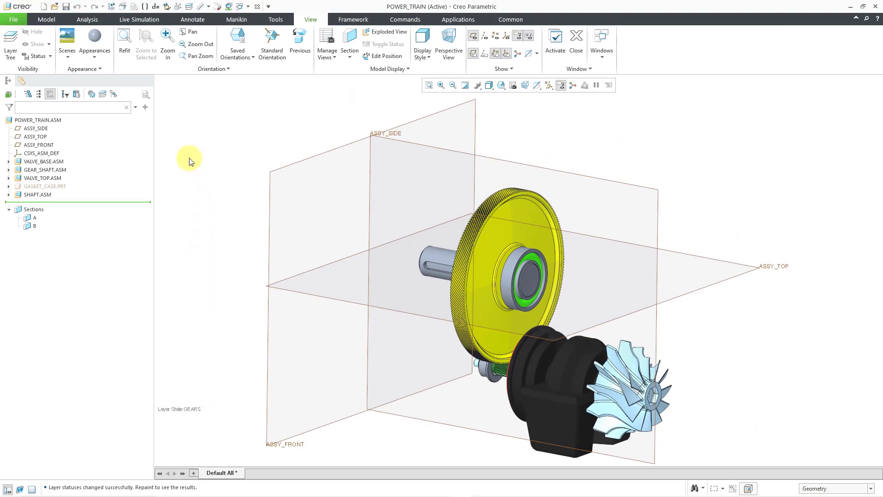
pyautogui.moveTo(10, 39)
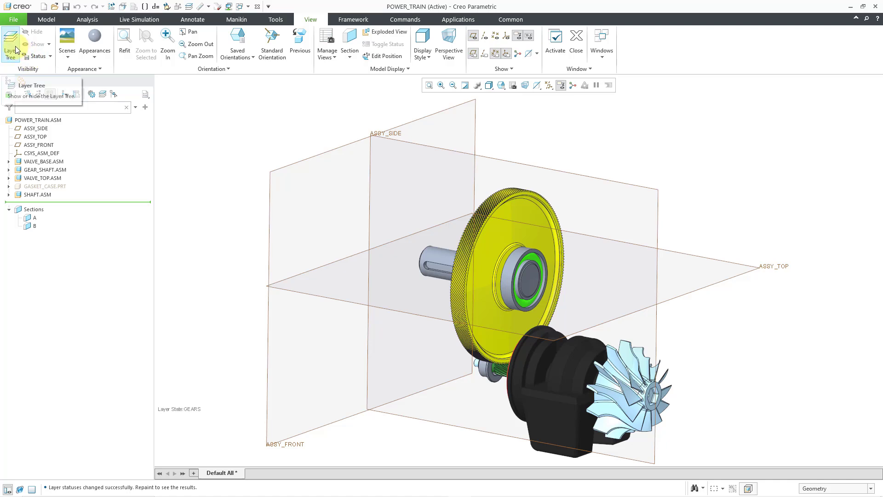
# Make every layer visible again from the Layer Tree, then close the layer list
pyautogui.click(10, 43)
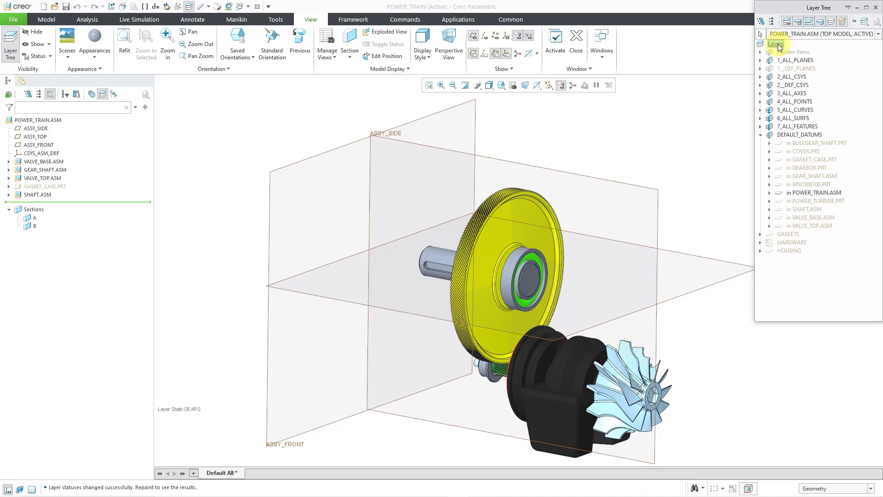
pyautogui.rightClick(777, 44)
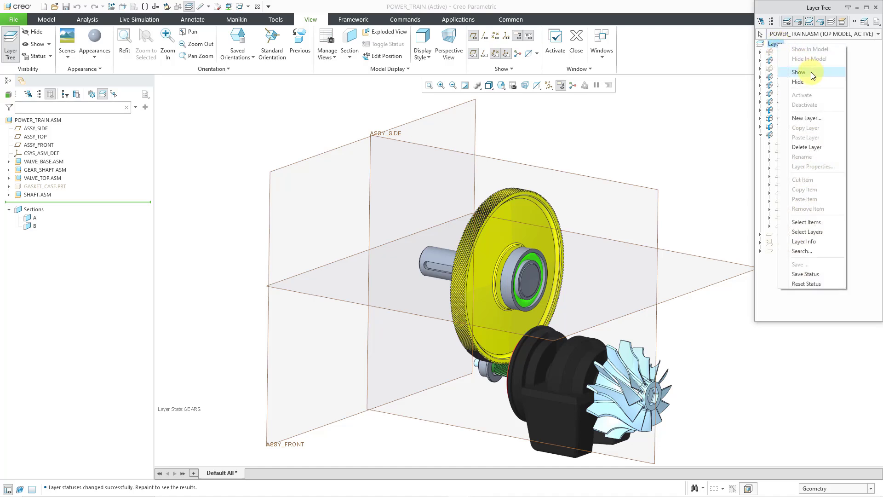
pyautogui.click(799, 71)
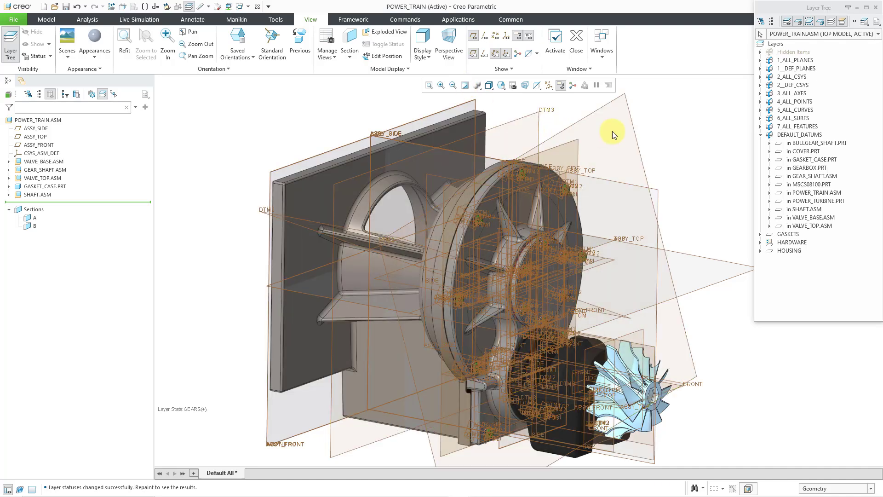
pyautogui.moveTo(694, 129)
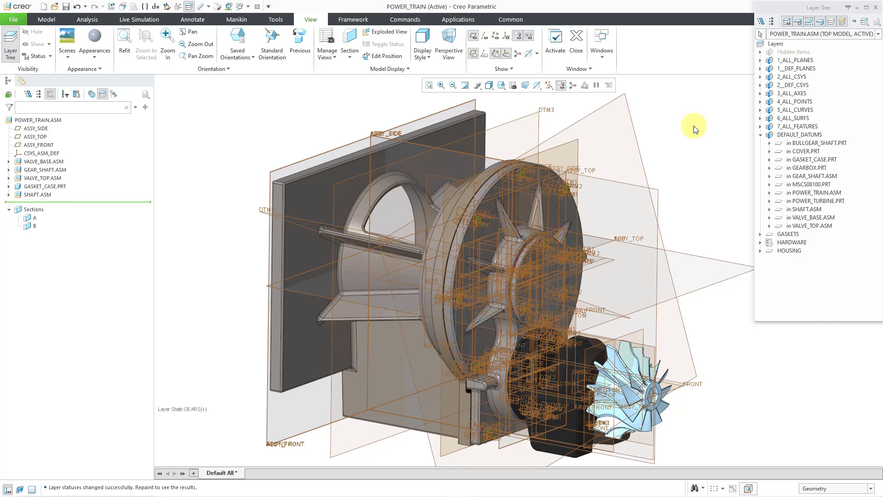
pyautogui.click(795, 84)
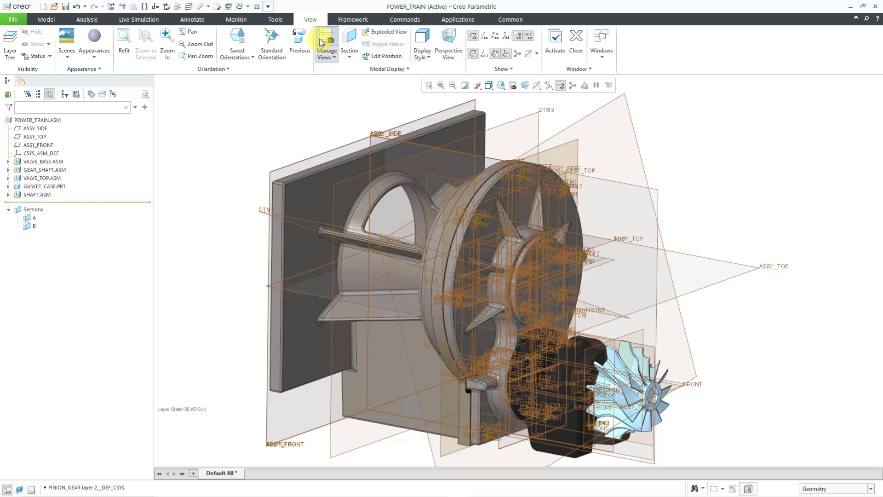
# Create layer state All_Visible in View Manager, answering No to saving GEARS changes
pyautogui.click(325, 43)
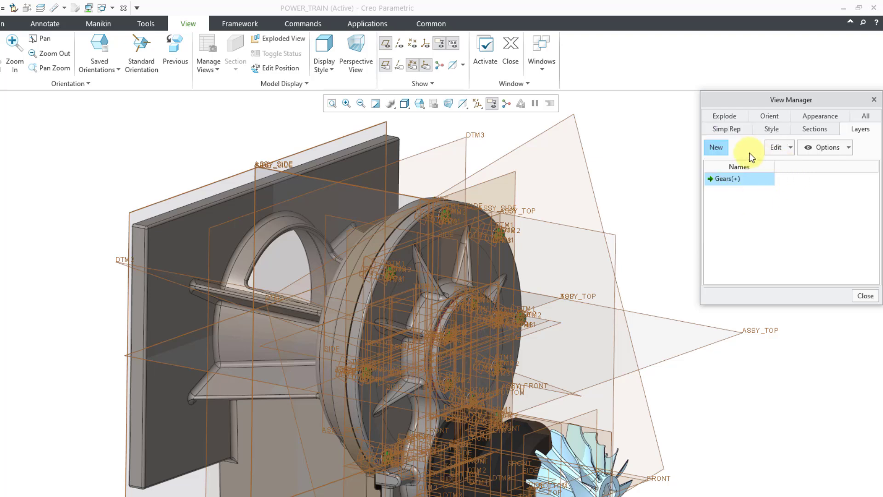
pyautogui.moveTo(717, 148)
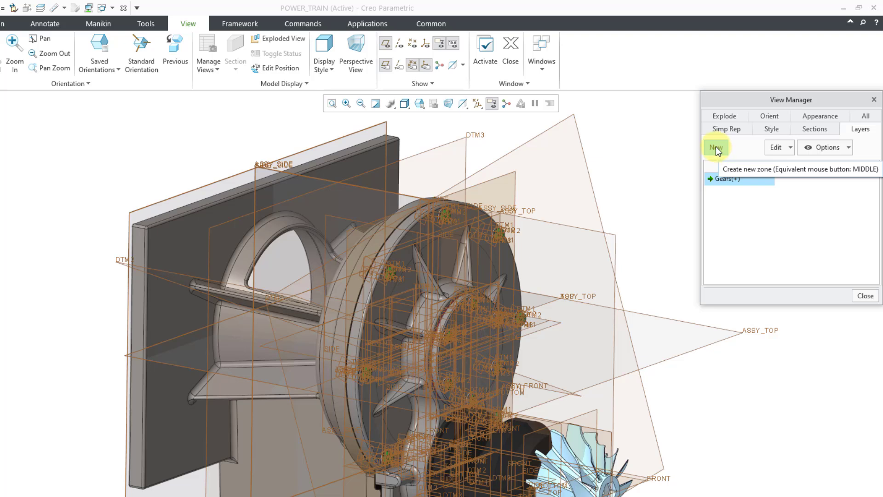
pyautogui.click(716, 147)
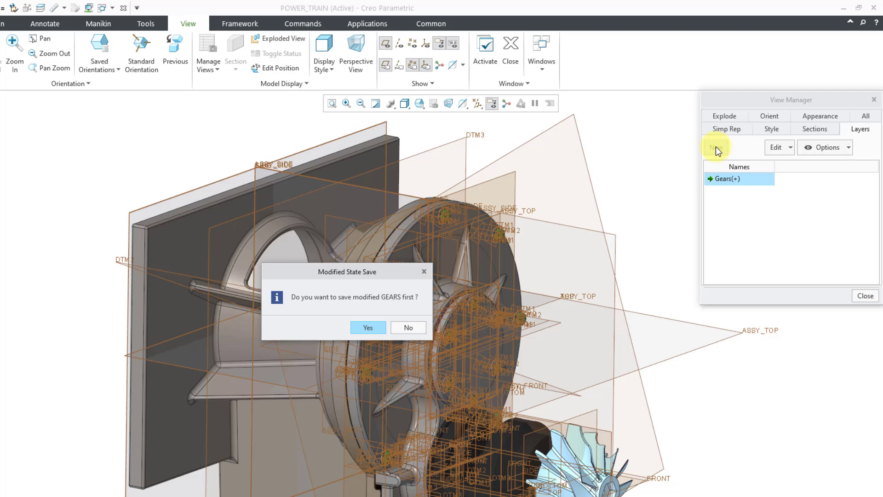
pyautogui.moveTo(680, 159)
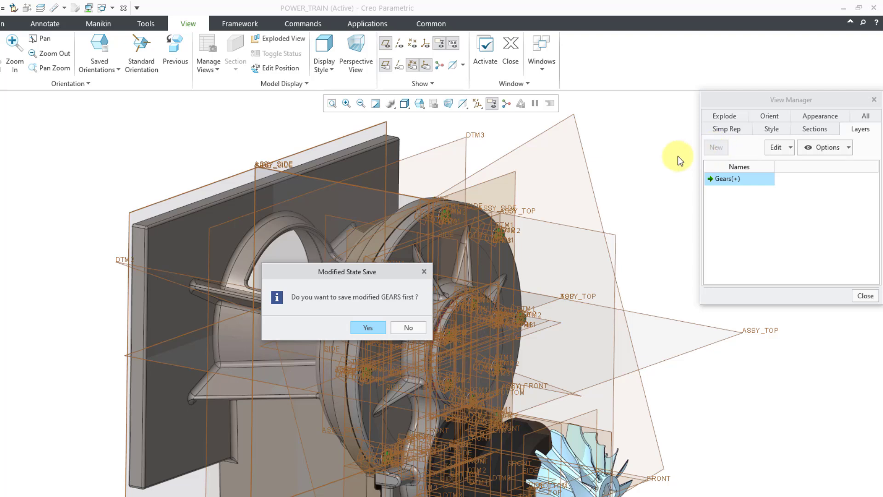
pyautogui.moveTo(403, 308)
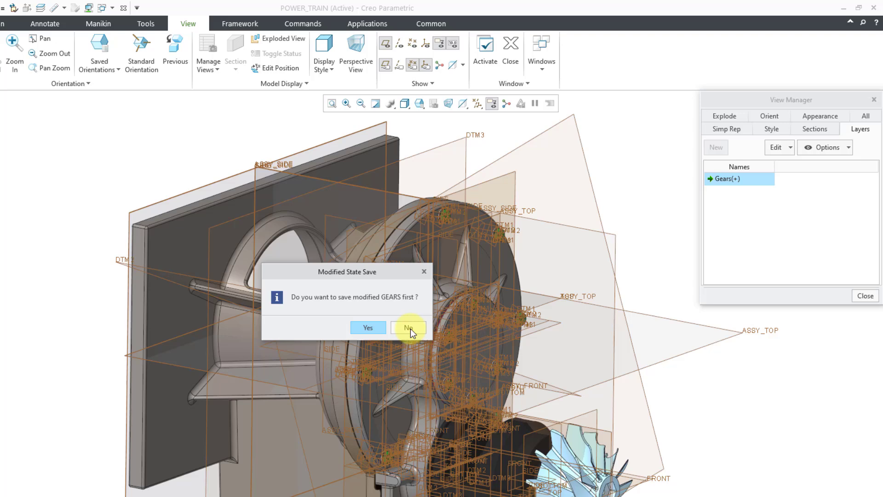
pyautogui.click(409, 327)
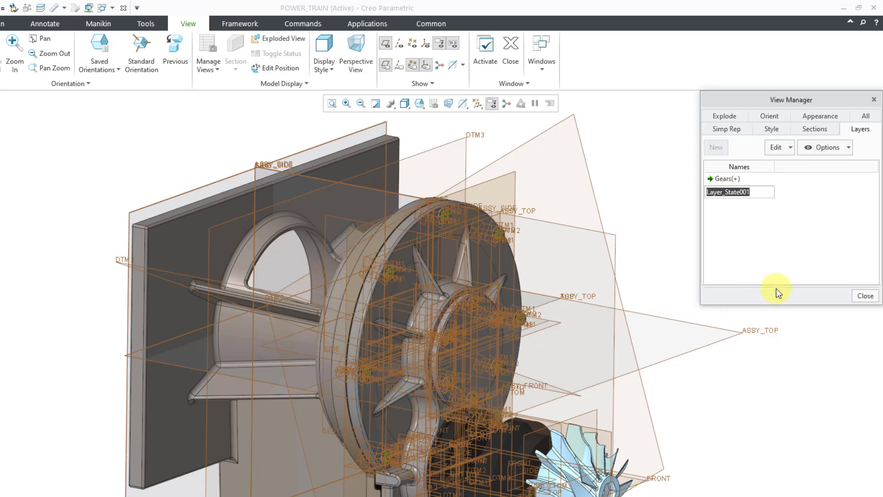
pyautogui.moveTo(792, 243)
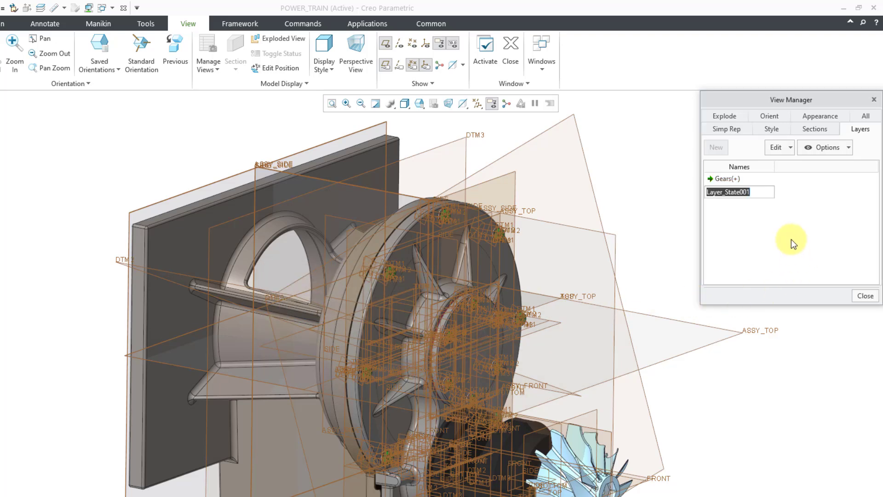
pyautogui.write('All')
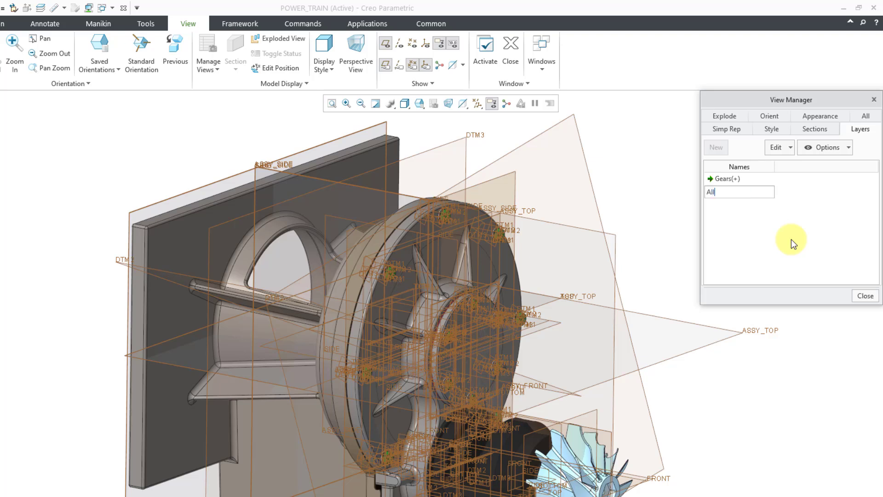
pyautogui.write('_Visible')
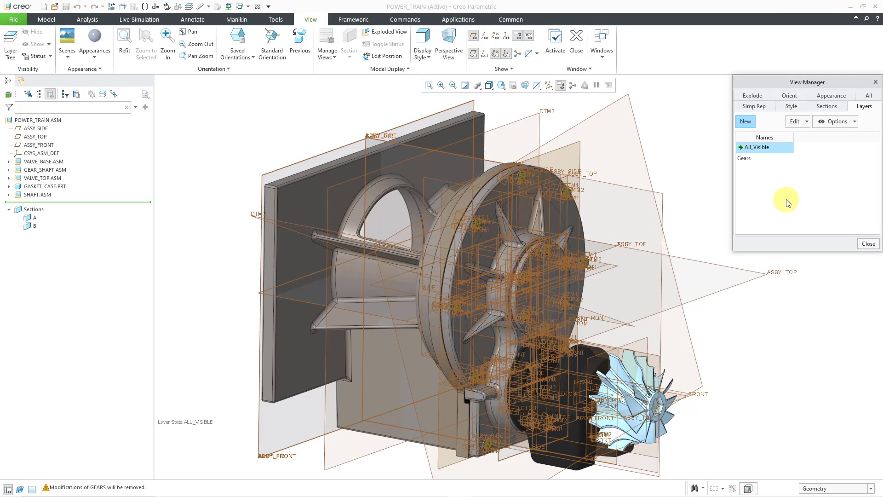
pyautogui.moveTo(749, 163)
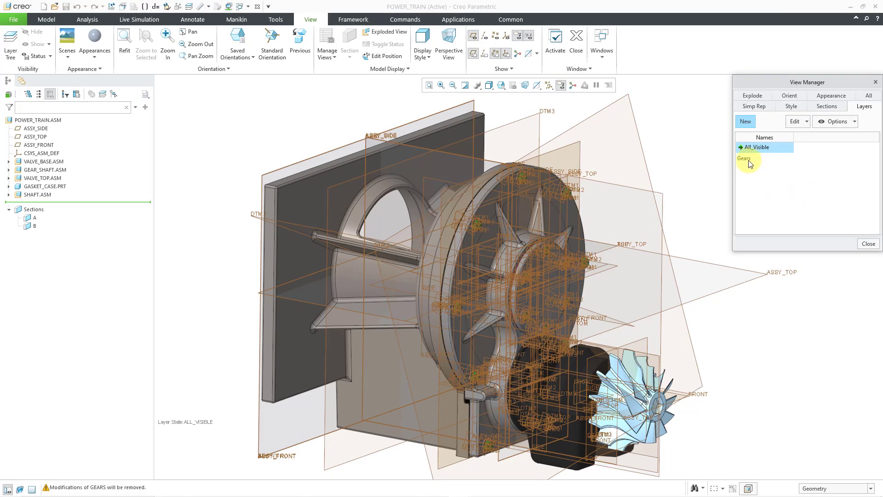
# Activate the Gears layer state to hide the housing and gasket case again
pyautogui.doubleClick(751, 158)
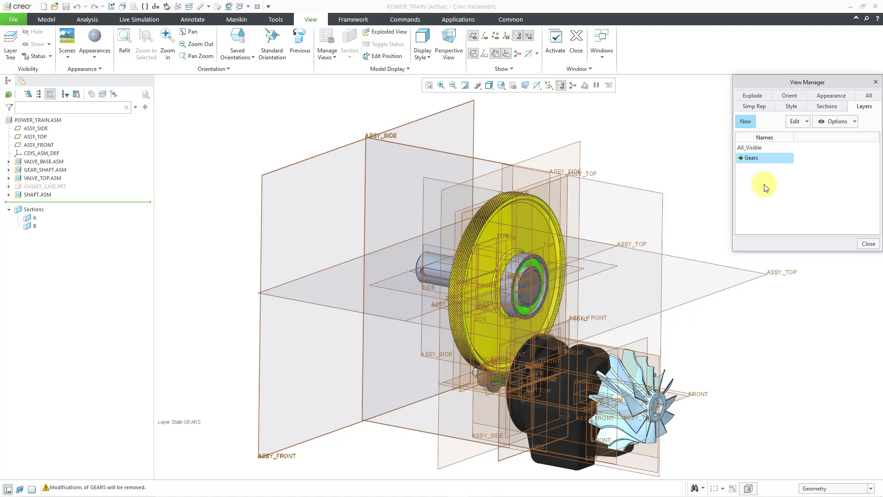
pyautogui.moveTo(870, 242)
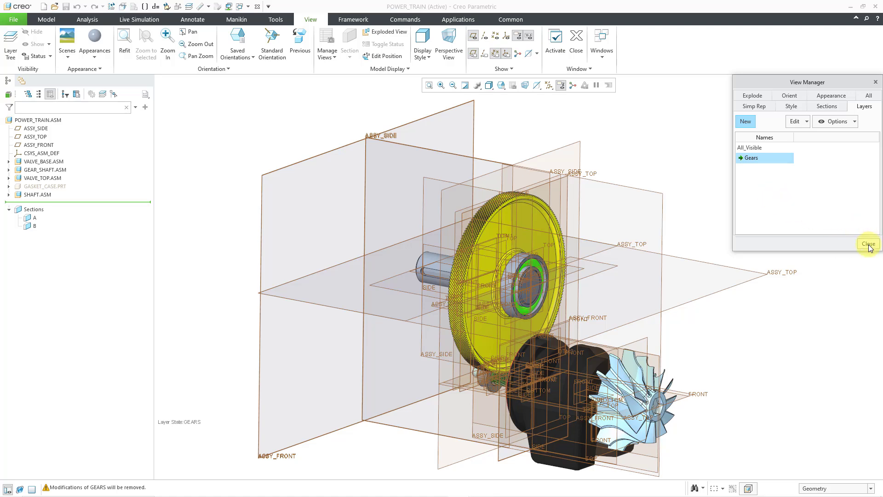
pyautogui.click(870, 243)
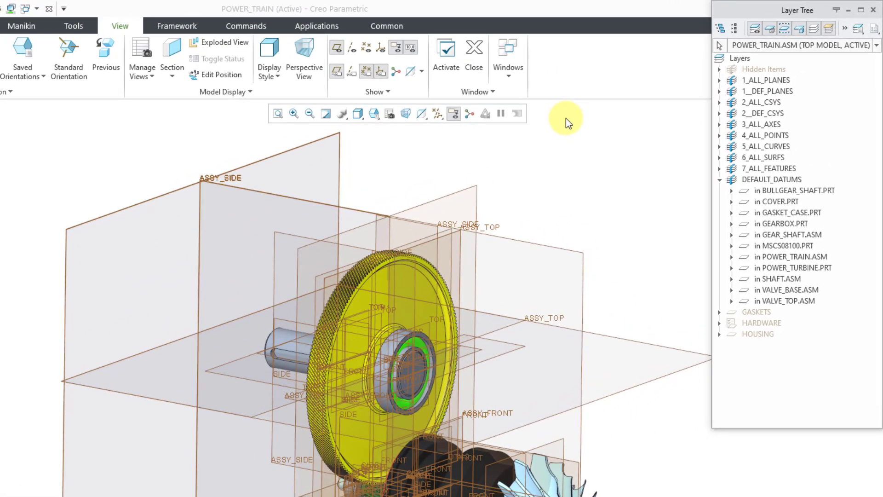
pyautogui.moveTo(849, 95)
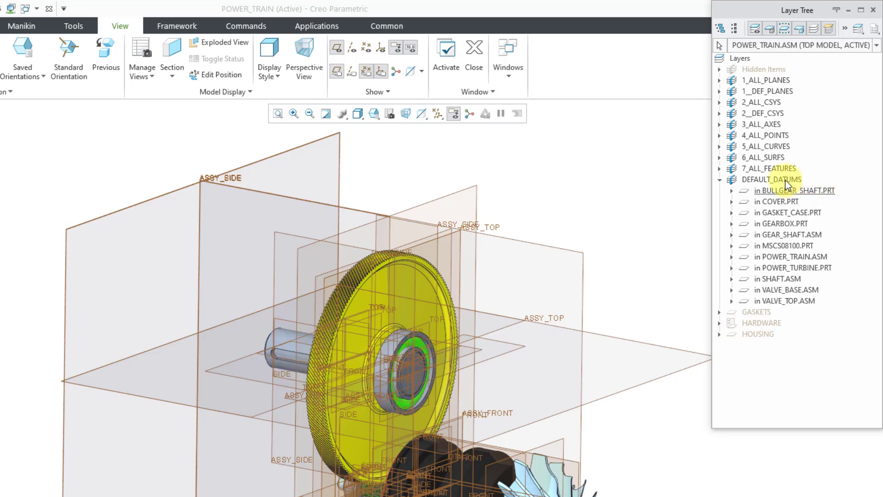
pyautogui.moveTo(839, 221)
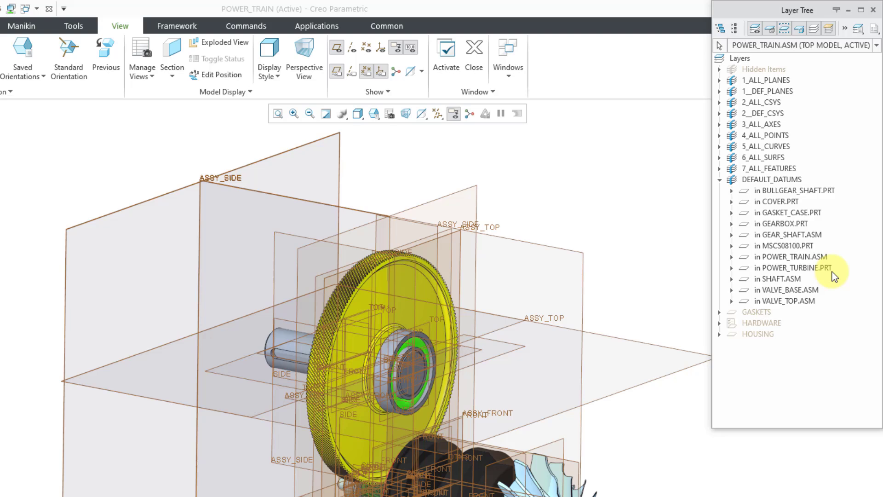
pyautogui.moveTo(855, 91)
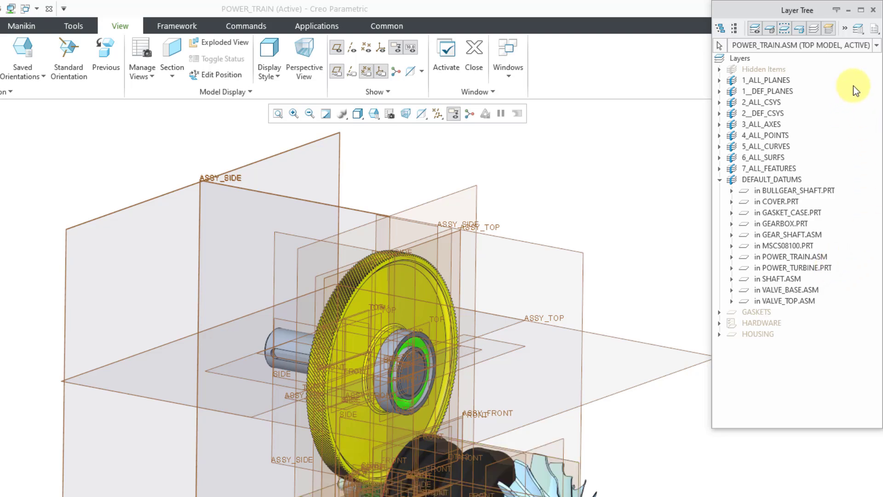
pyautogui.moveTo(872, 37)
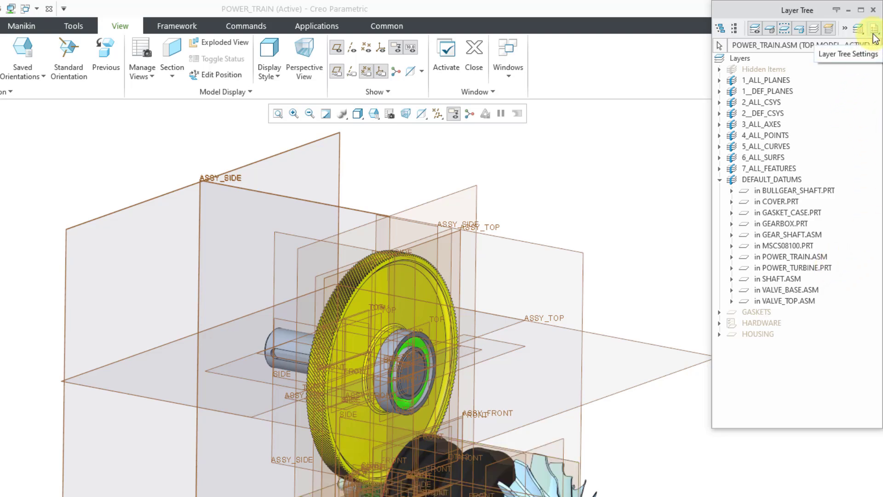
# Switch the Layer Tree from No Submodel Layers back to All Submodel Layers via its settings
pyautogui.click(874, 28)
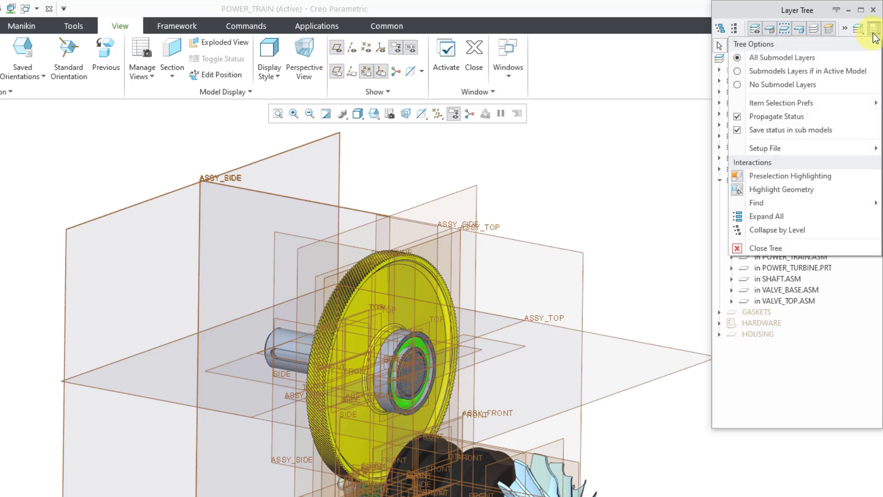
pyautogui.moveTo(859, 57)
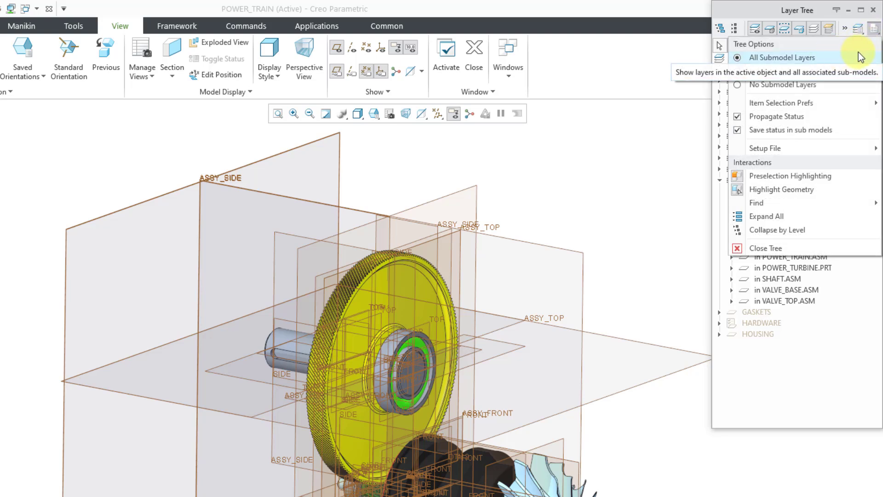
pyautogui.moveTo(845, 302)
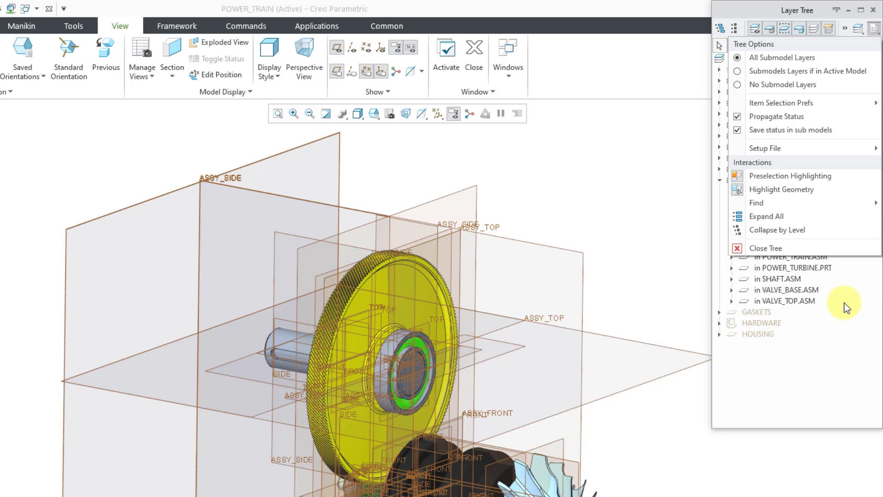
pyautogui.moveTo(802, 87)
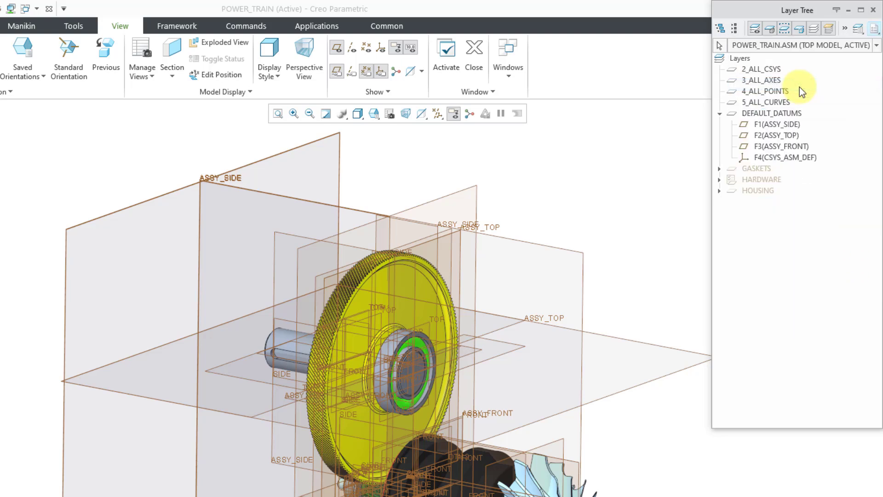
pyautogui.moveTo(813, 224)
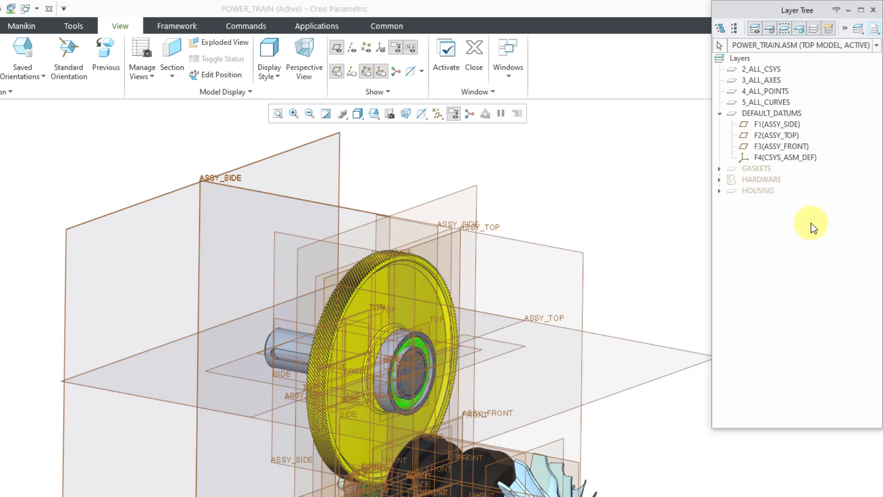
pyautogui.moveTo(805, 237)
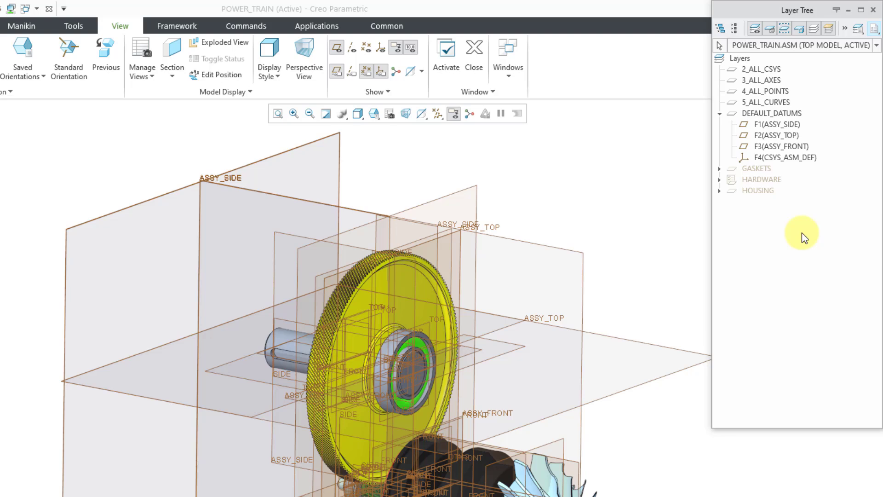
pyautogui.moveTo(796, 64)
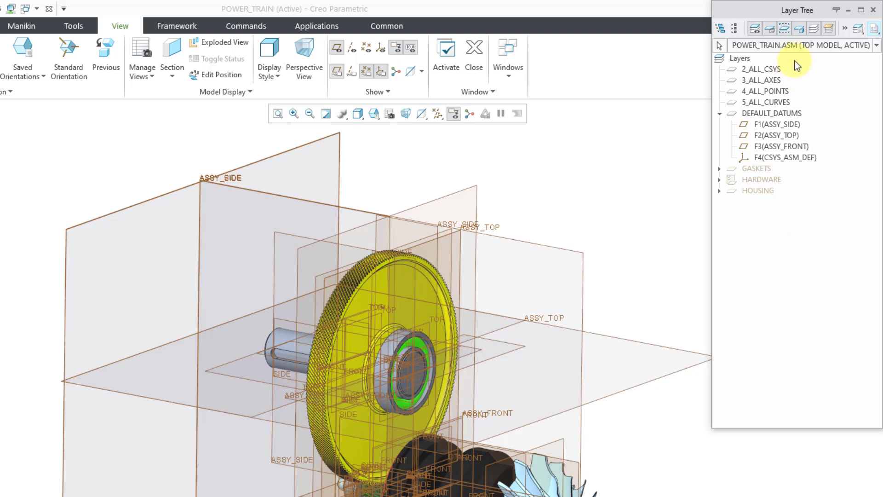
pyautogui.moveTo(844, 64)
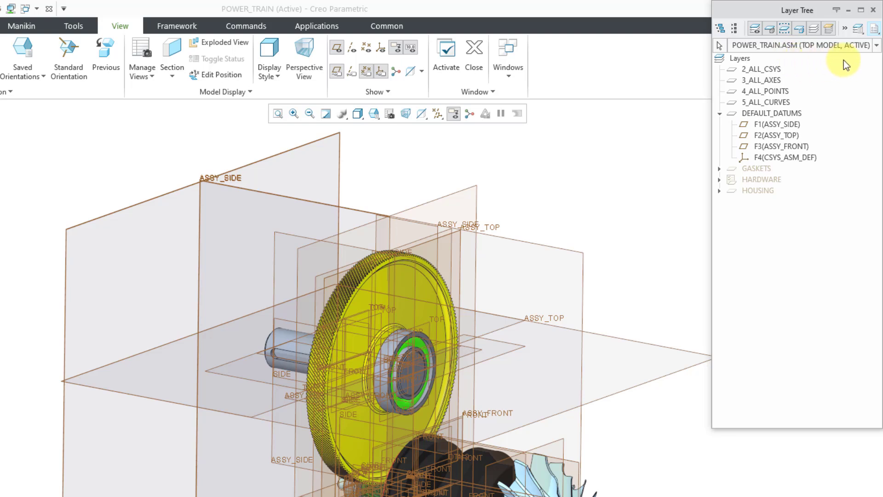
pyautogui.click(874, 29)
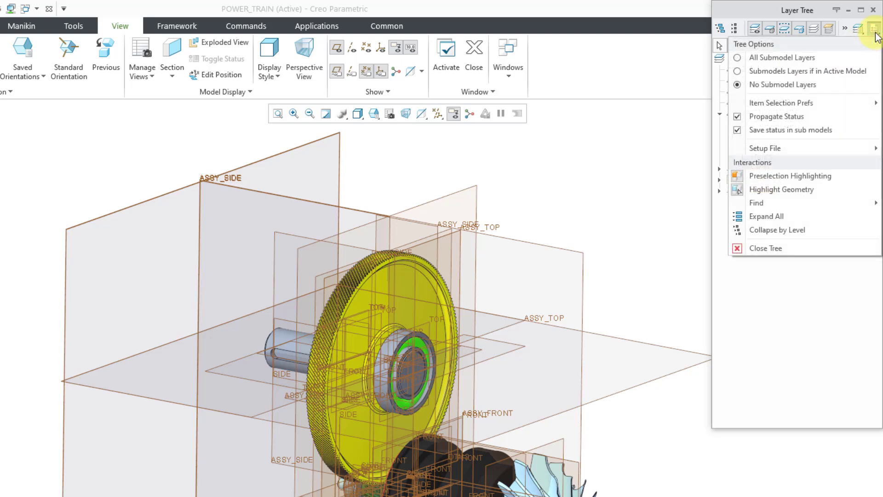
pyautogui.moveTo(782, 57)
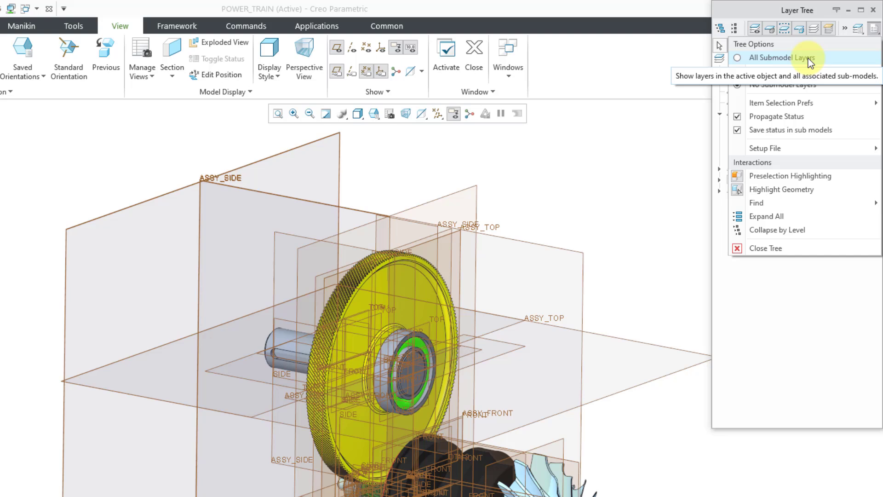
pyautogui.click(780, 57)
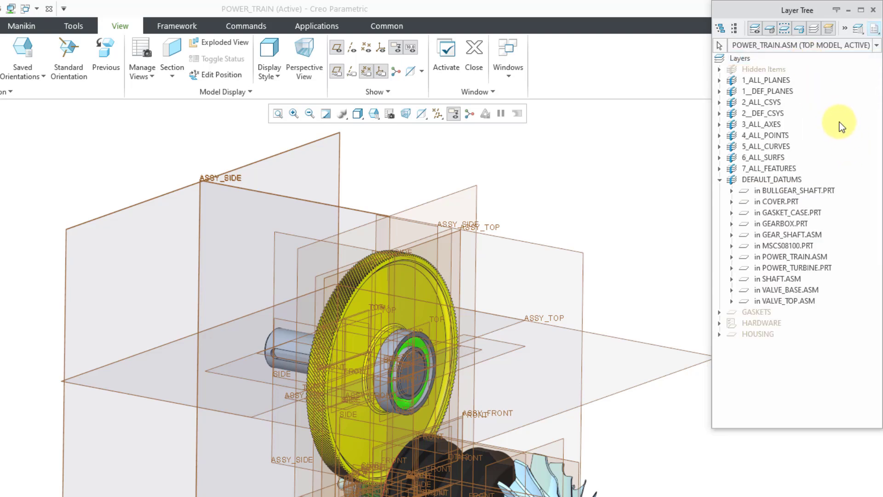
pyautogui.moveTo(835, 161)
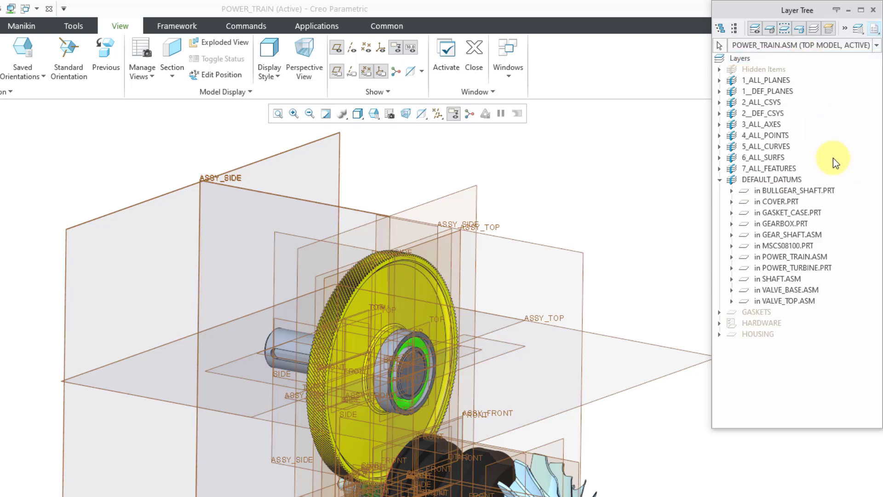
pyautogui.moveTo(840, 181)
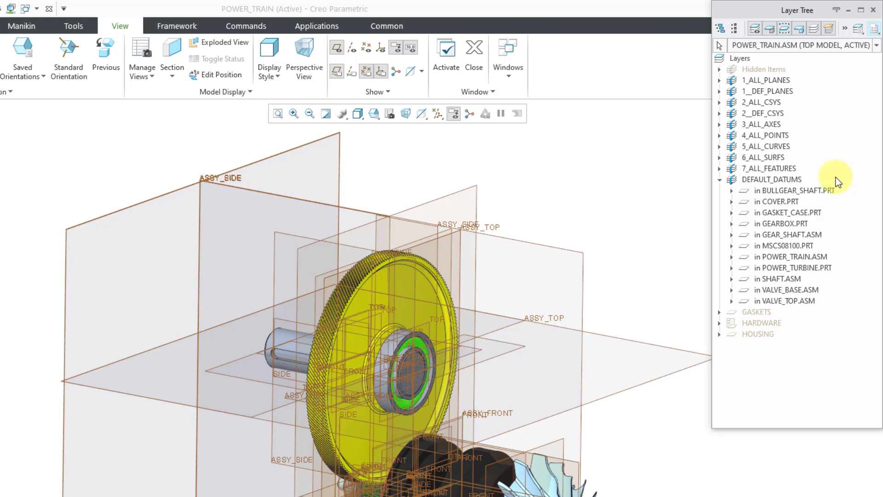
pyautogui.moveTo(820, 181)
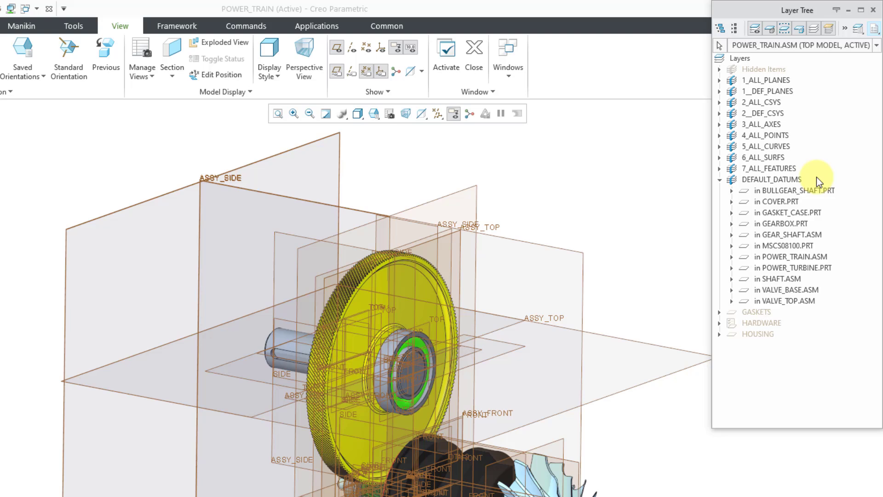
pyautogui.moveTo(818, 176)
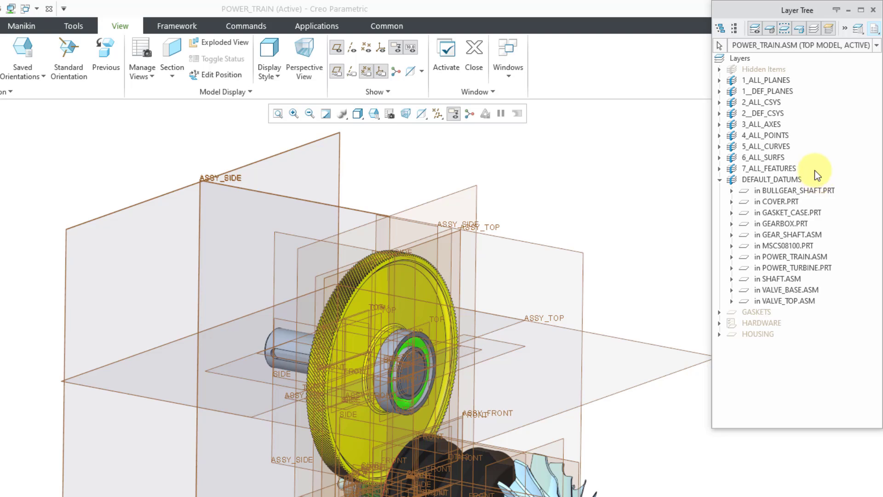
pyautogui.moveTo(858, 72)
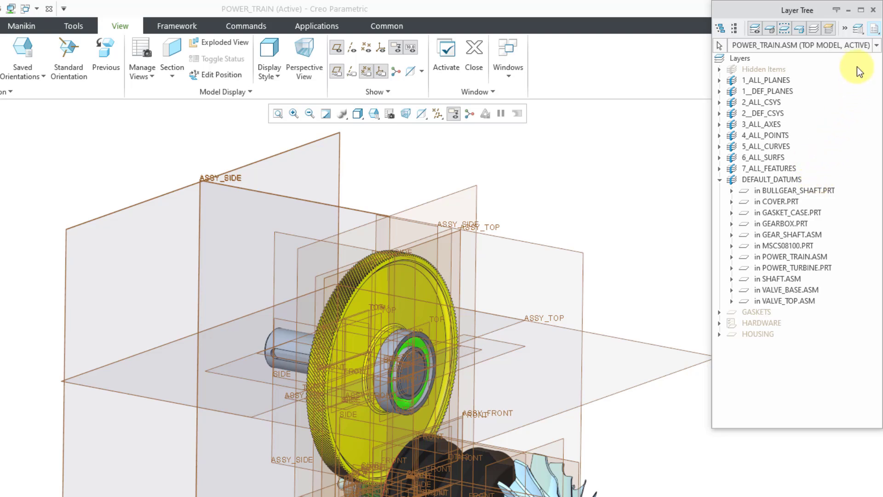
pyautogui.click(873, 29)
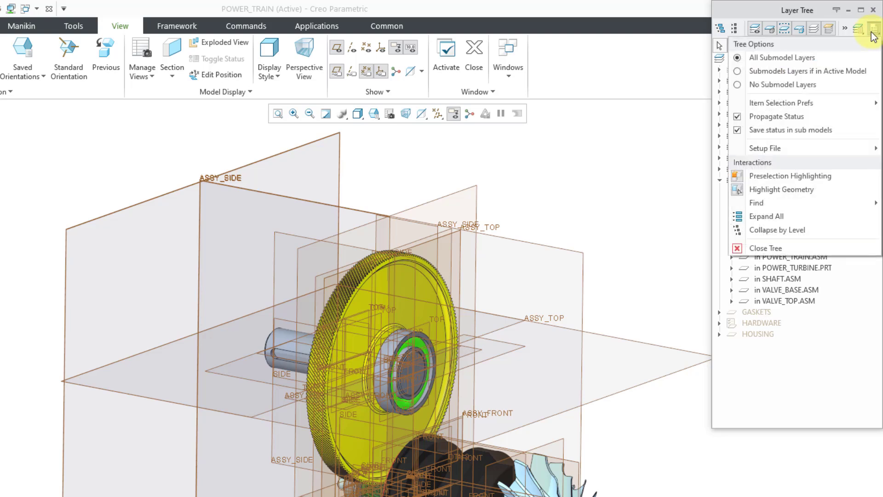
pyautogui.moveTo(833, 133)
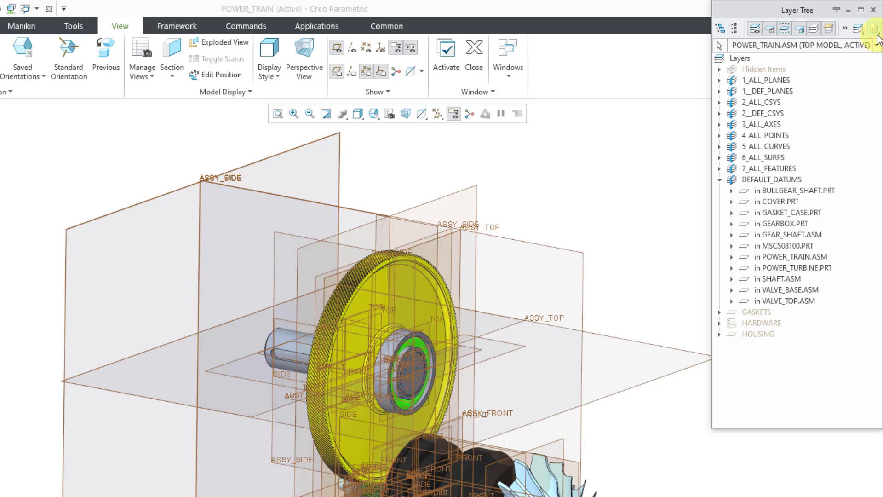
# Uncheck Save status in sub models in the Layer Tree Settings
pyautogui.click(873, 28)
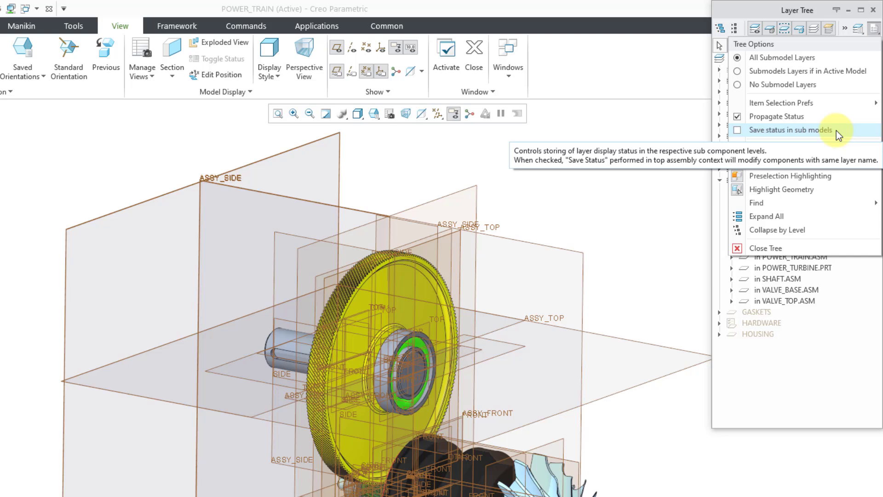
pyautogui.moveTo(763, 138)
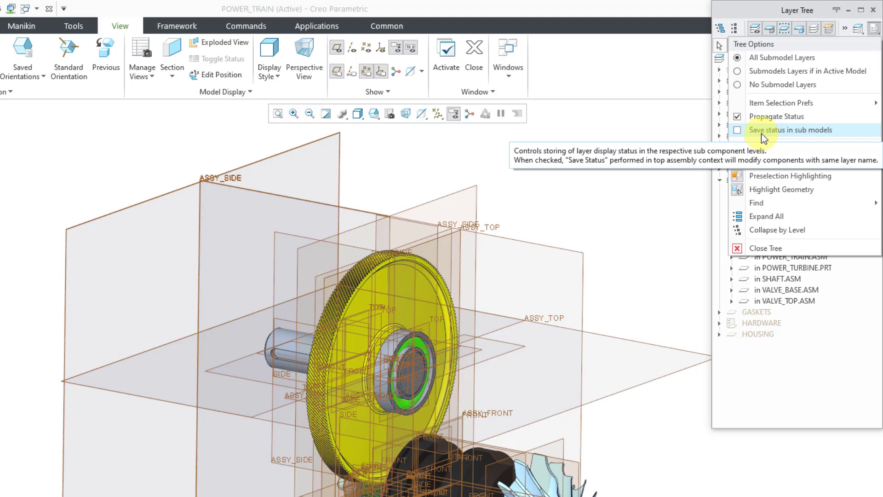
pyautogui.moveTo(781, 137)
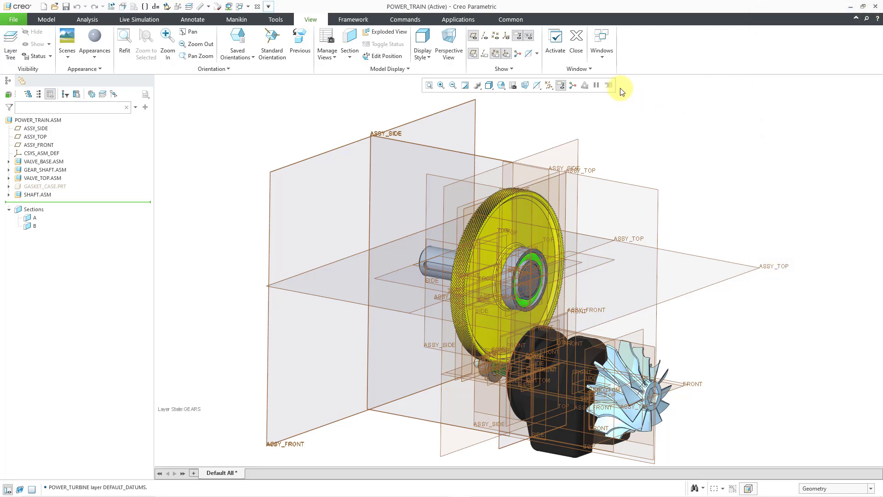
# Close the POWER_TRAIN window and erase all undisplayed objects from the session
pyautogui.click(576, 36)
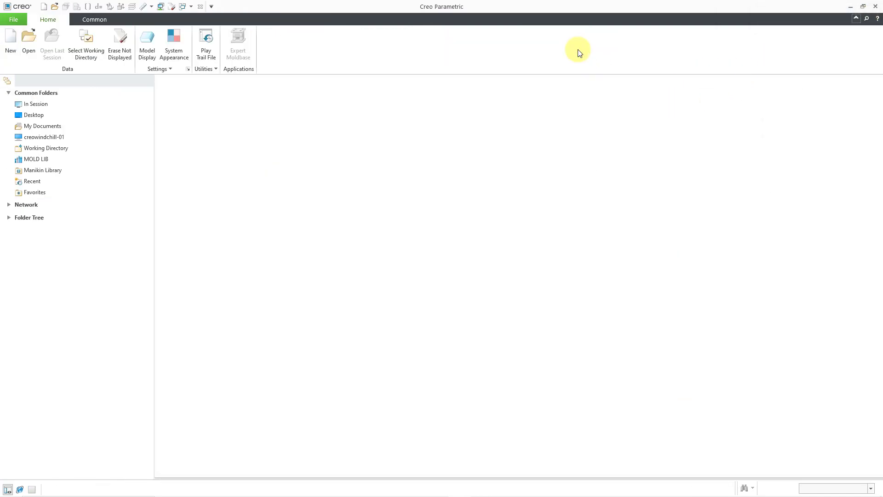
pyautogui.moveTo(118, 45)
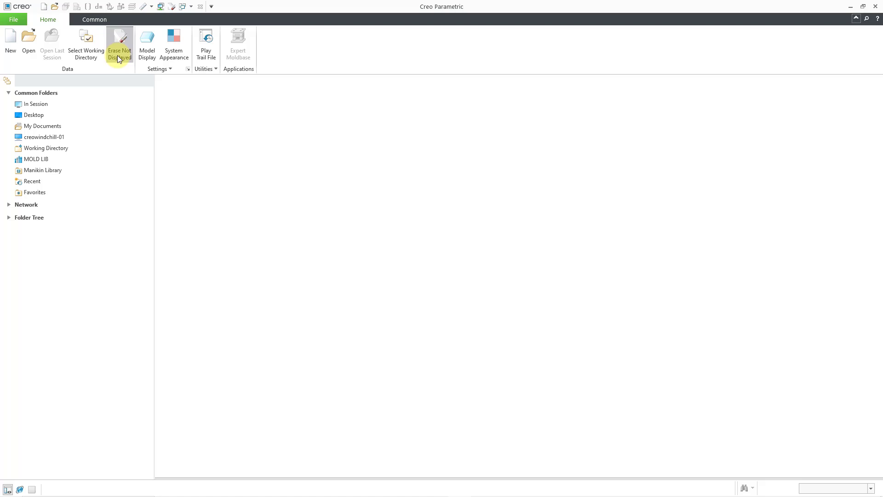
pyautogui.click(118, 45)
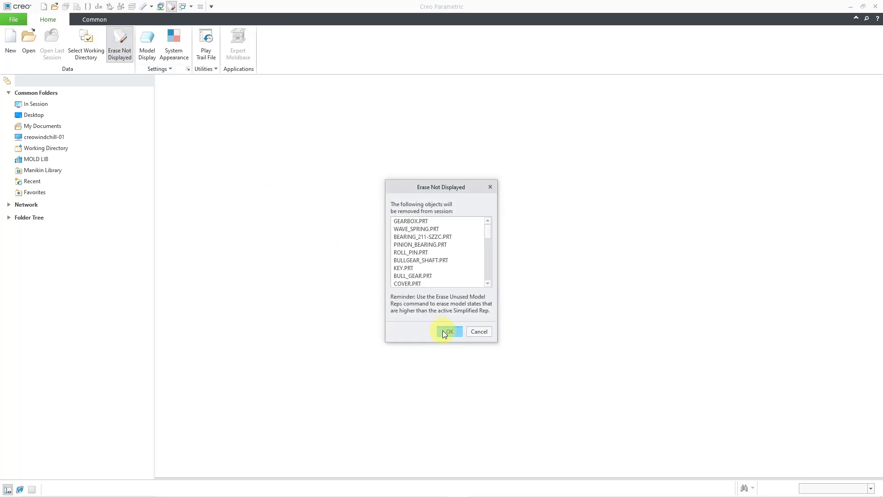
pyautogui.click(447, 331)
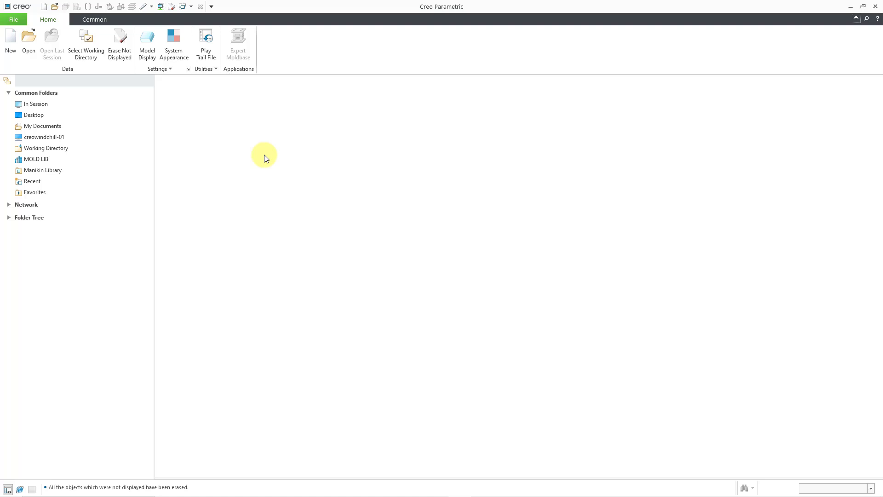
pyautogui.moveTo(250, 152)
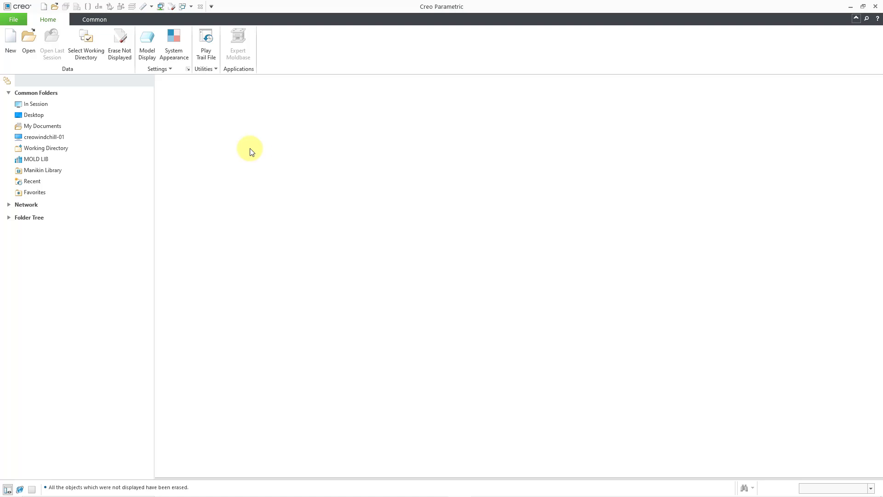
pyautogui.click(13, 19)
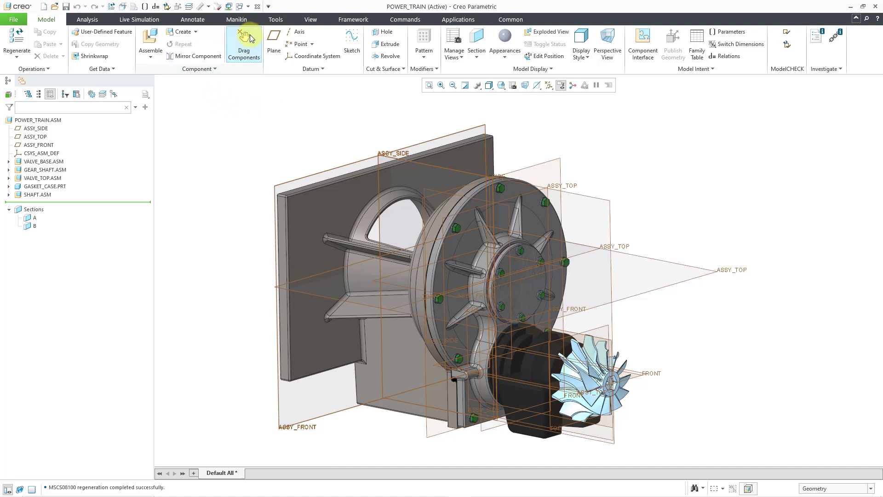
pyautogui.moveTo(104, 94)
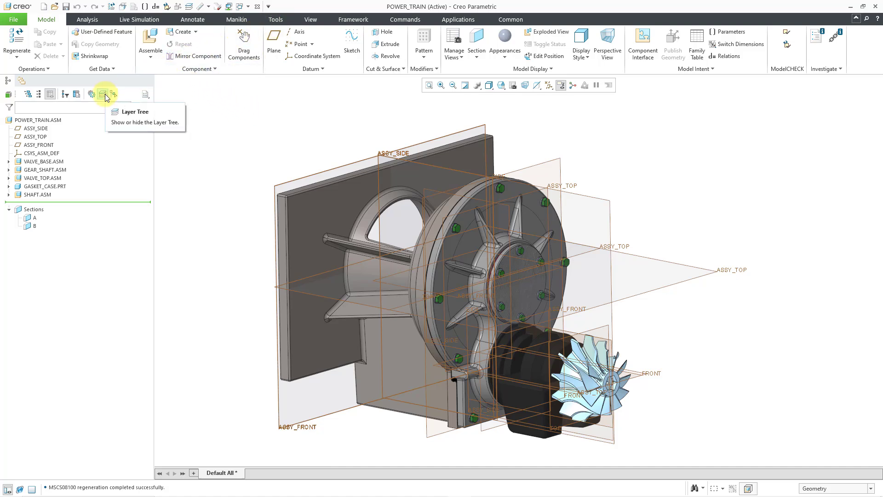
# Select the part DEFAULT_DATUMS entries plus the GASKETS, HARDWARE and HOUSING layers in the Layer Tree
pyautogui.click(105, 94)
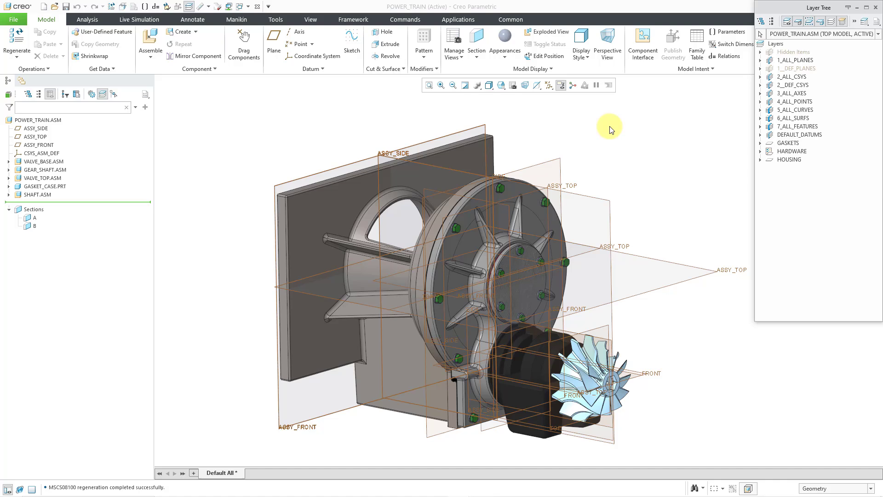
pyautogui.moveTo(764, 138)
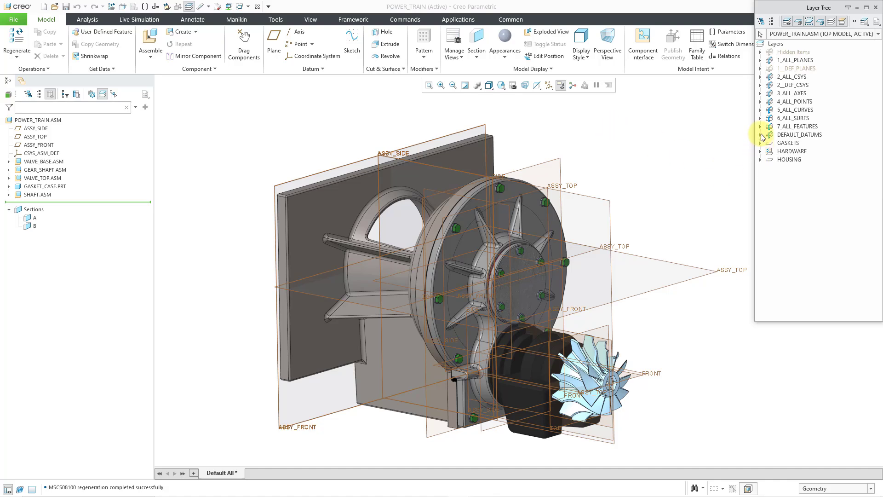
pyautogui.click(761, 135)
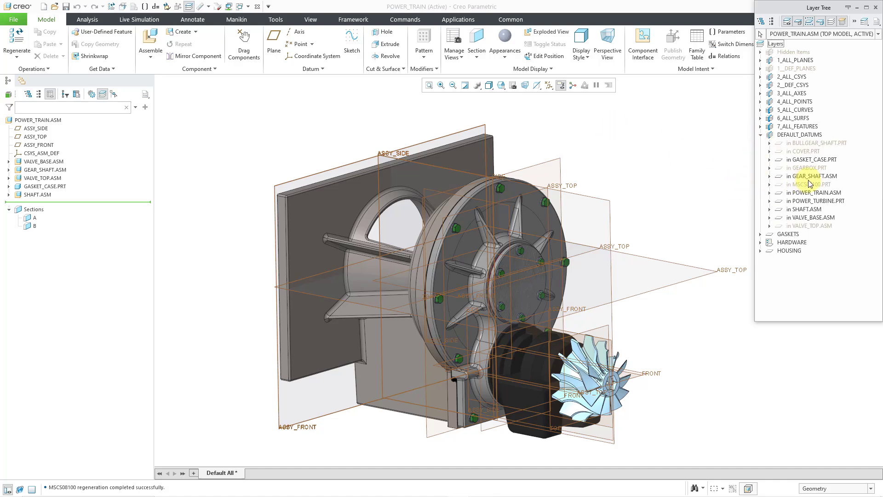
pyautogui.click(811, 159)
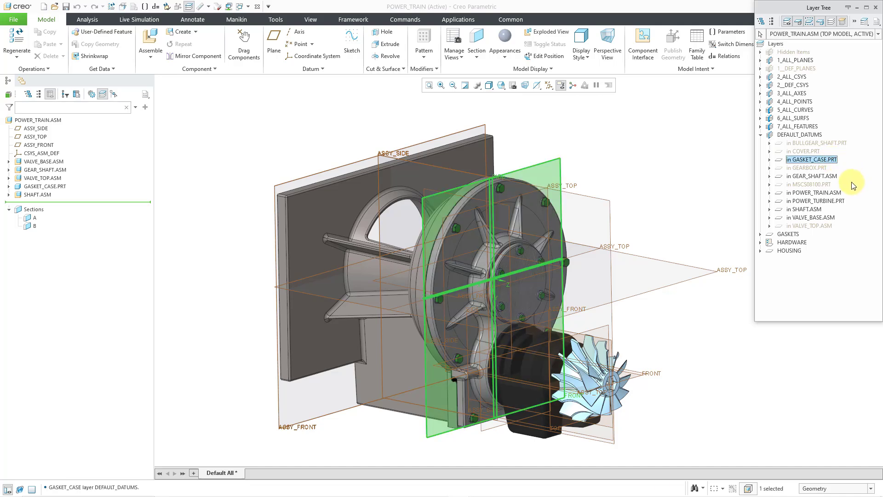
pyautogui.click(816, 200)
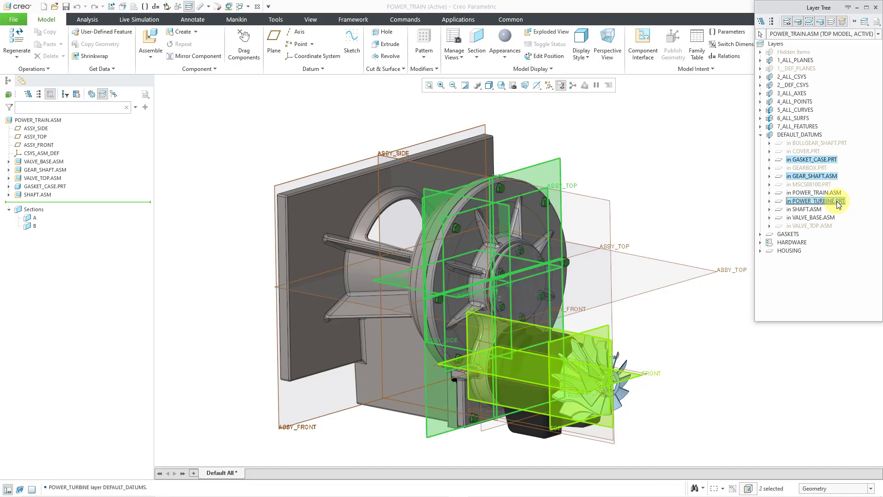
pyautogui.click(809, 217)
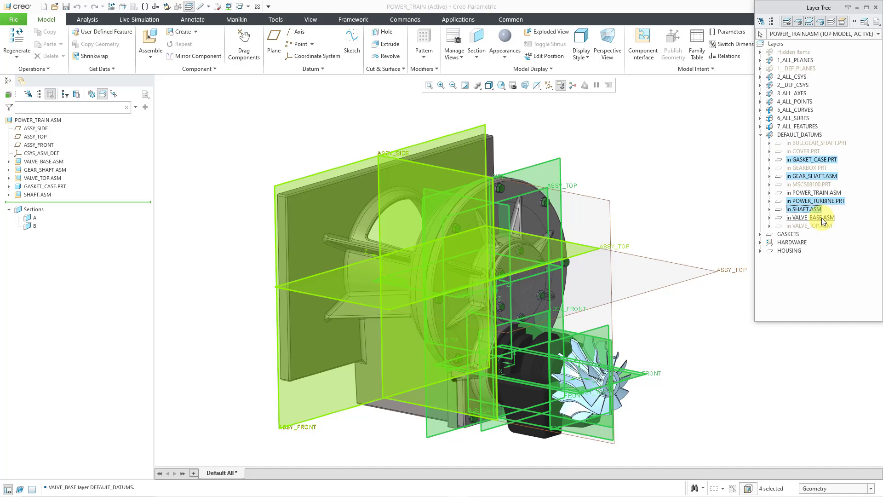
pyautogui.click(788, 233)
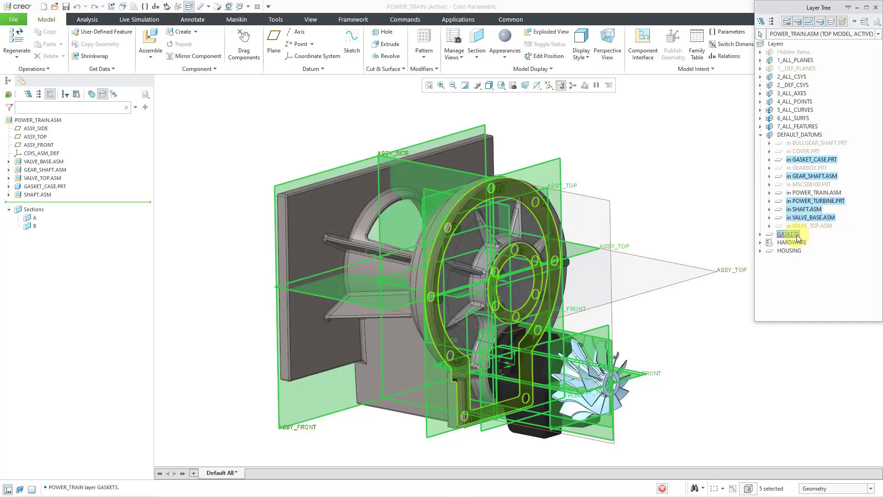
pyautogui.click(790, 250)
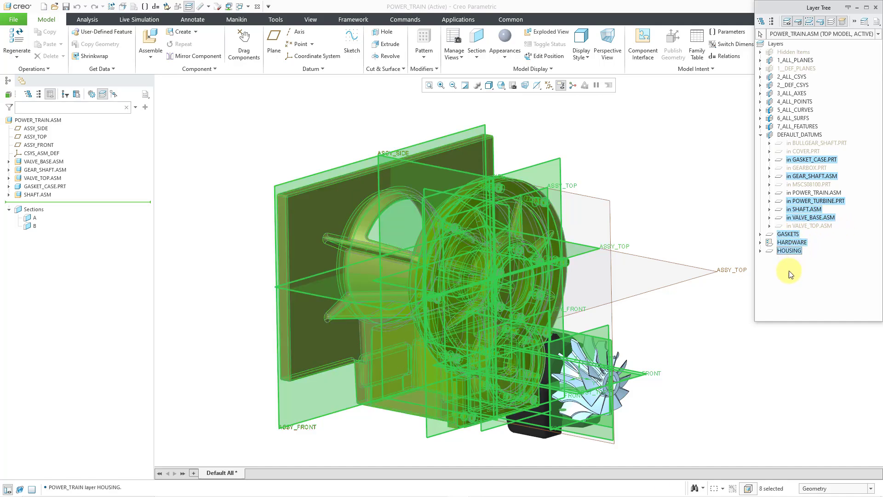
# Hide the selected layers so only gears and top-level datum planes remain
pyautogui.rightClick(789, 251)
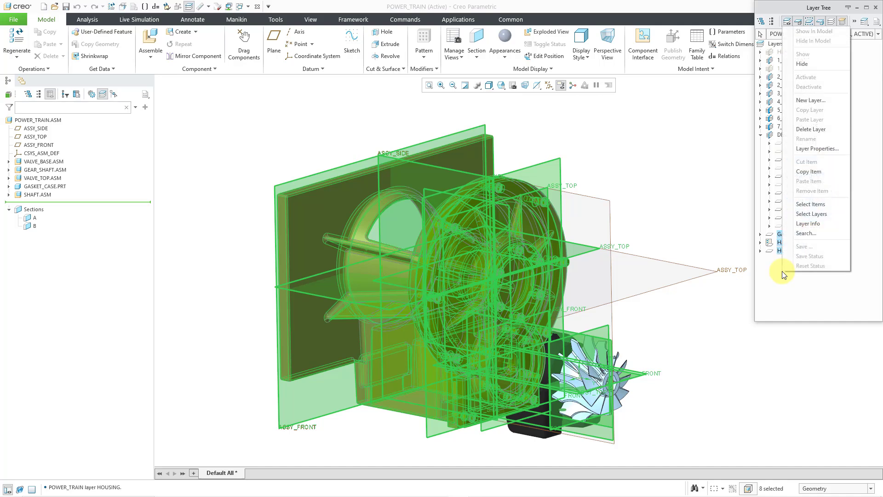
pyautogui.click(690, 140)
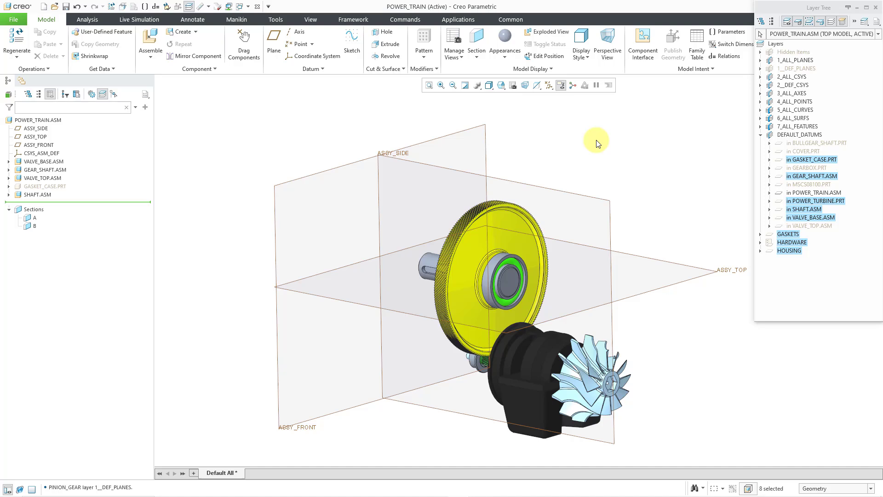
pyautogui.moveTo(774, 96)
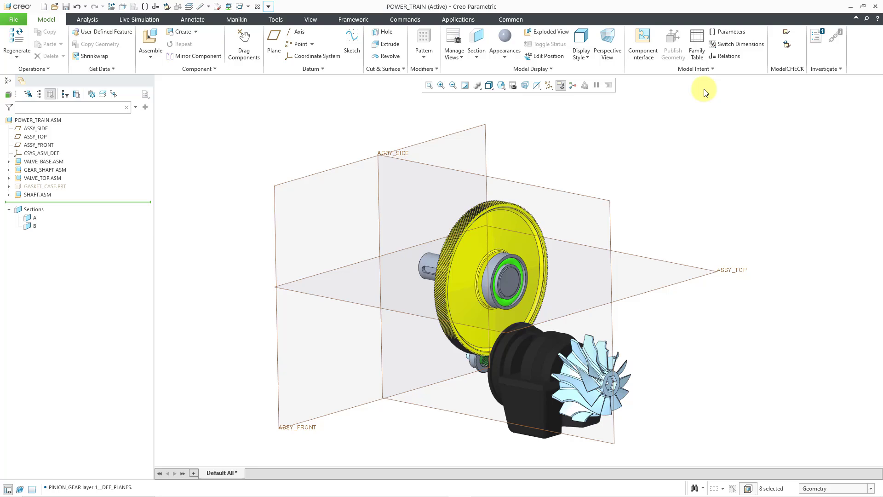
pyautogui.moveTo(453, 43)
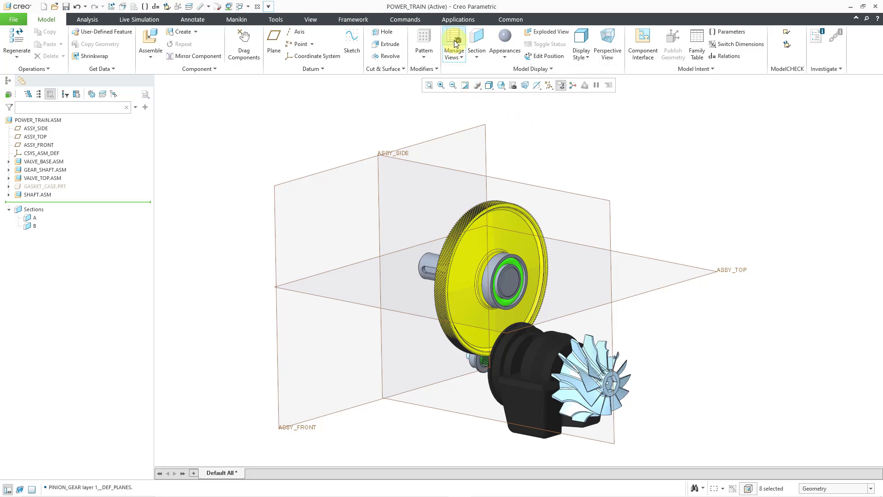
# Create a new layer state named Gears from the current visibility in View Manager
pyautogui.click(454, 44)
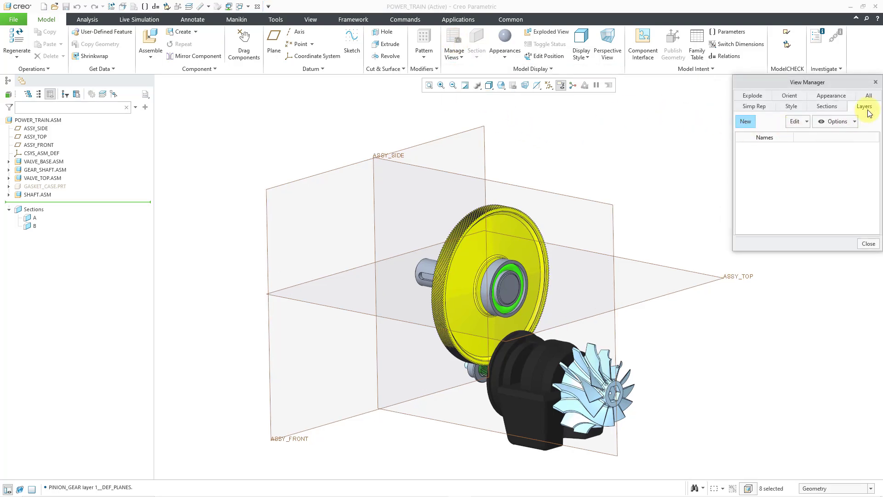
pyautogui.click(744, 121)
pyautogui.write('G')
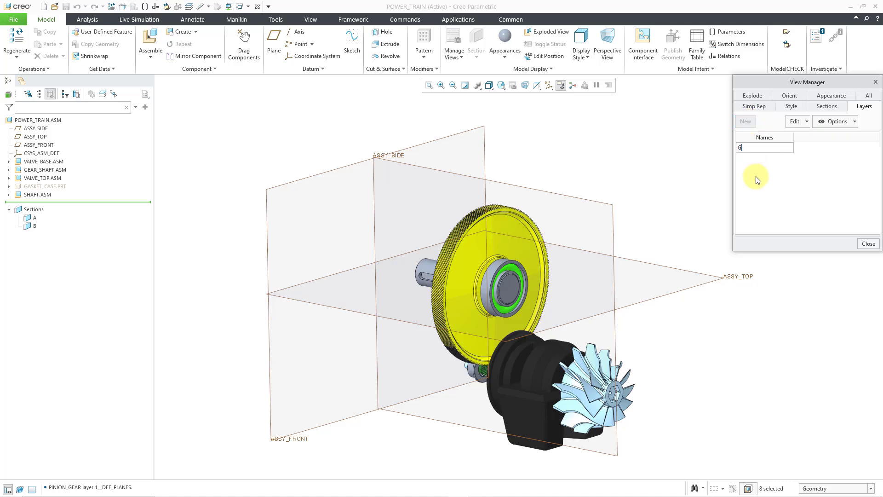
pyautogui.write('ears')
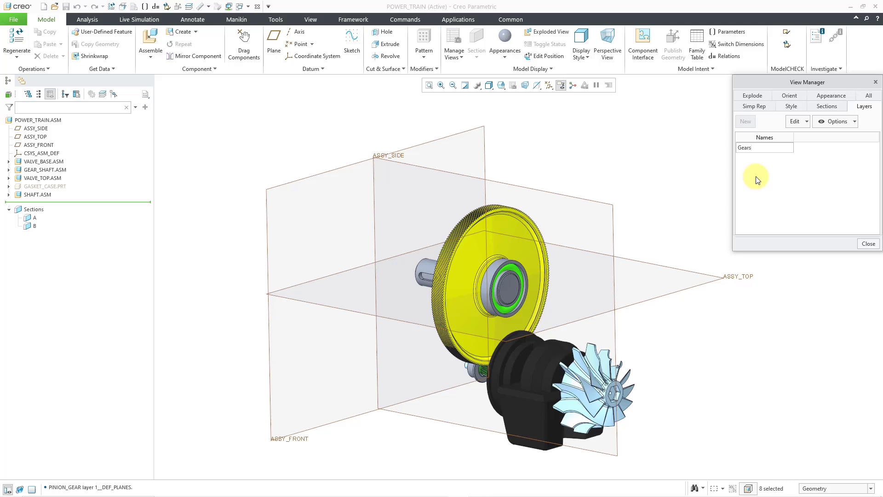
pyautogui.click(752, 147)
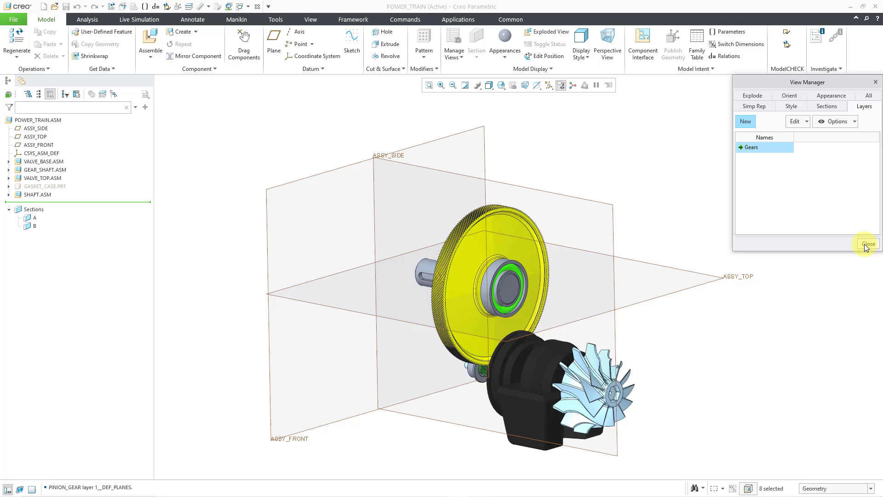
pyautogui.click(868, 242)
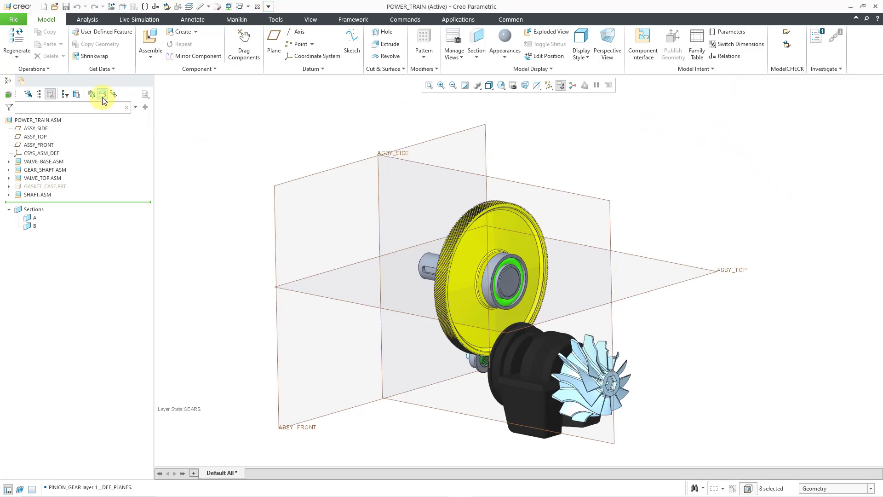
# Unhide all layers from the Layer Tree so the full assembly and datums show again
pyautogui.click(102, 94)
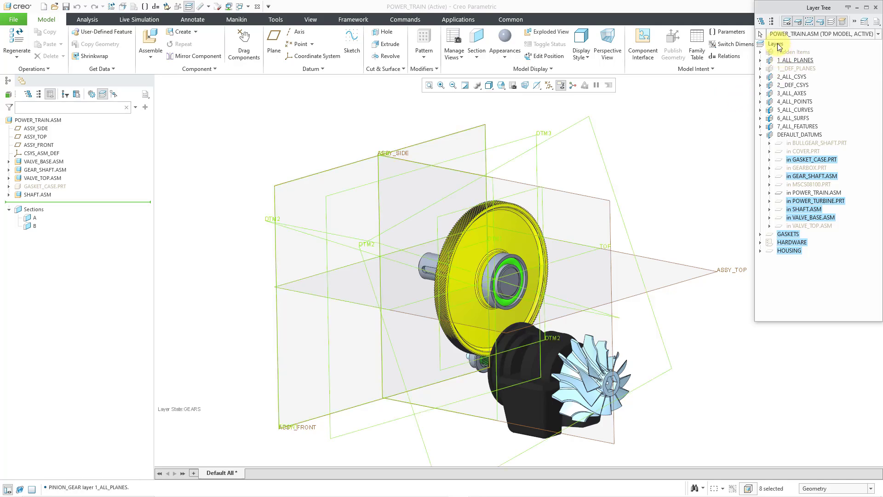
pyautogui.rightClick(776, 44)
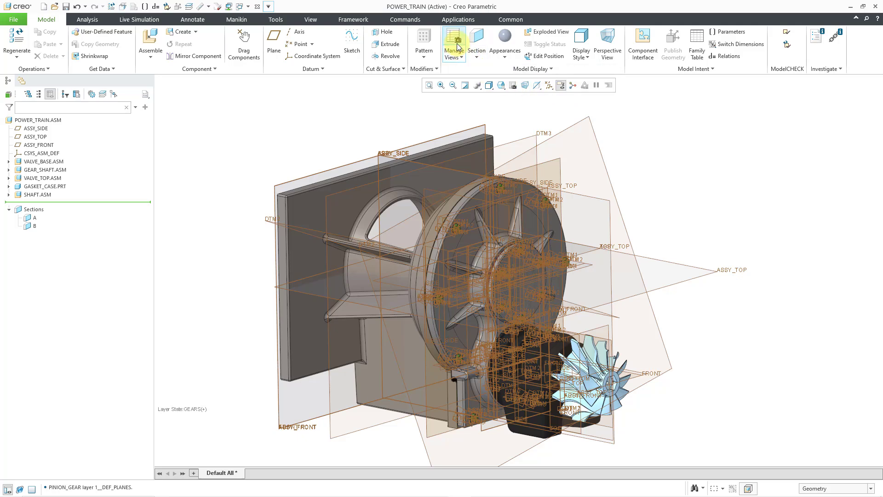
# Create an All_Visible layer state, discarding the unsaved changes to Gears
pyautogui.click(453, 44)
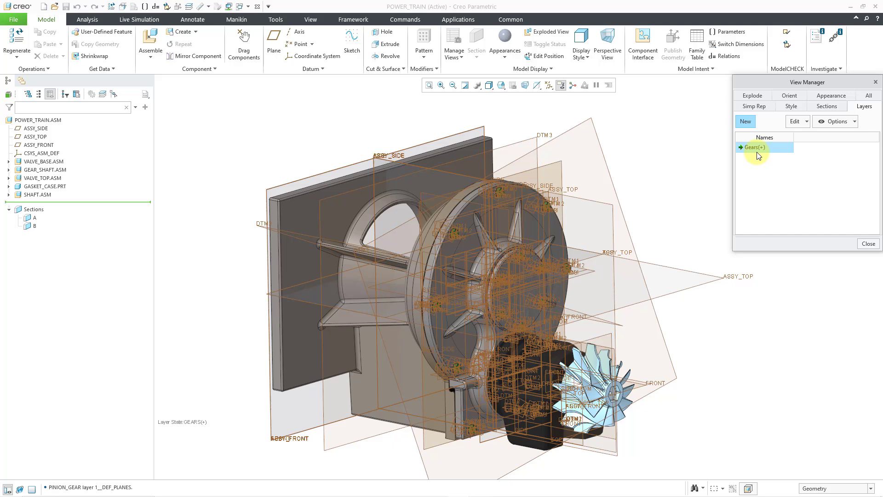
pyautogui.moveTo(746, 122)
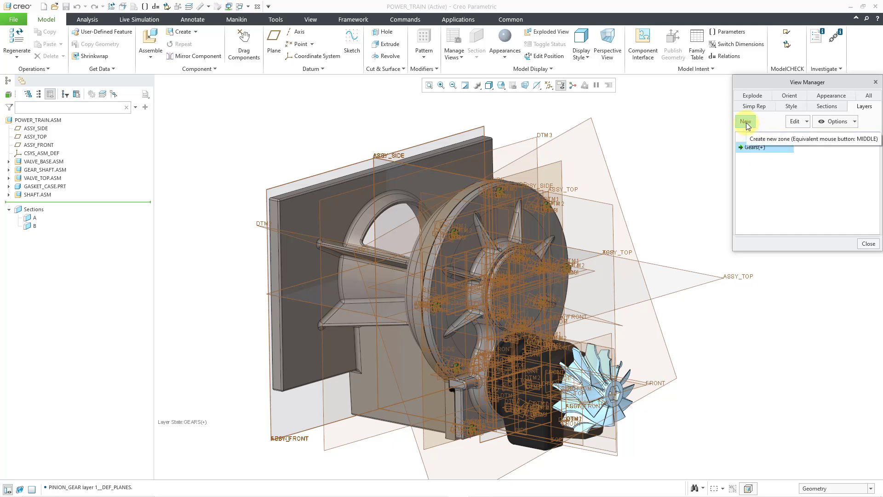
pyautogui.click(745, 122)
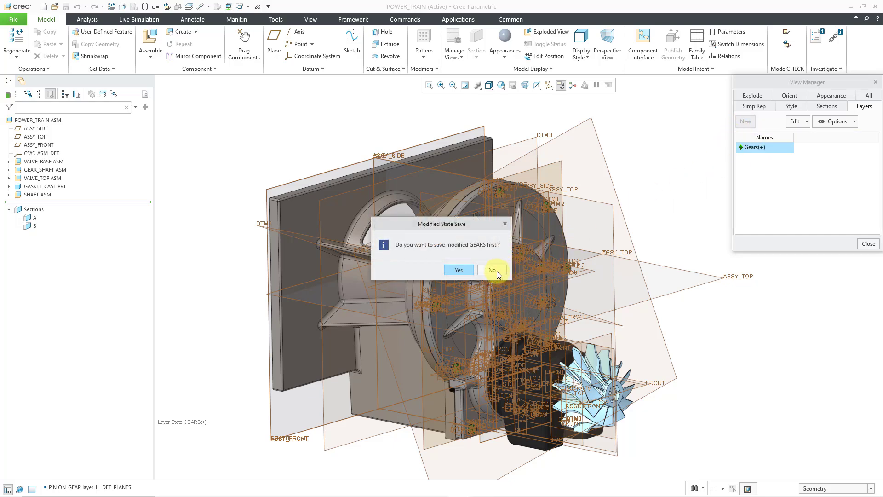
pyautogui.click(492, 270)
pyautogui.write('All_Vis')
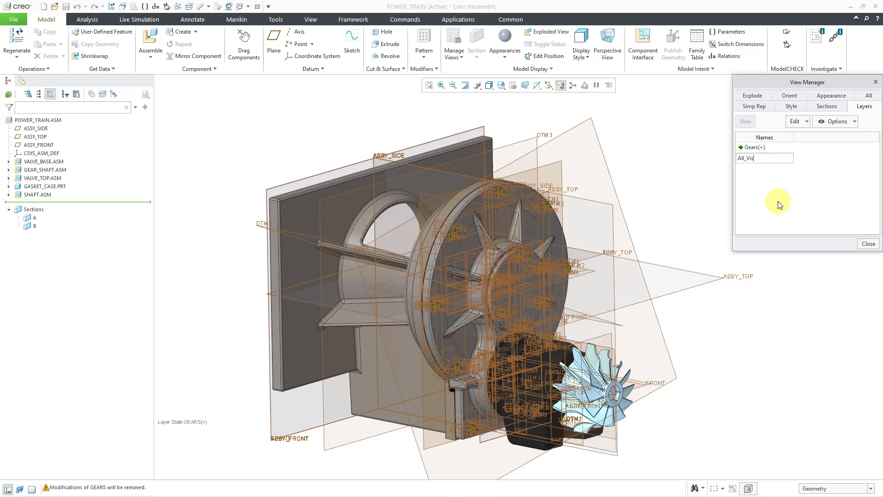
pyautogui.write('ible')
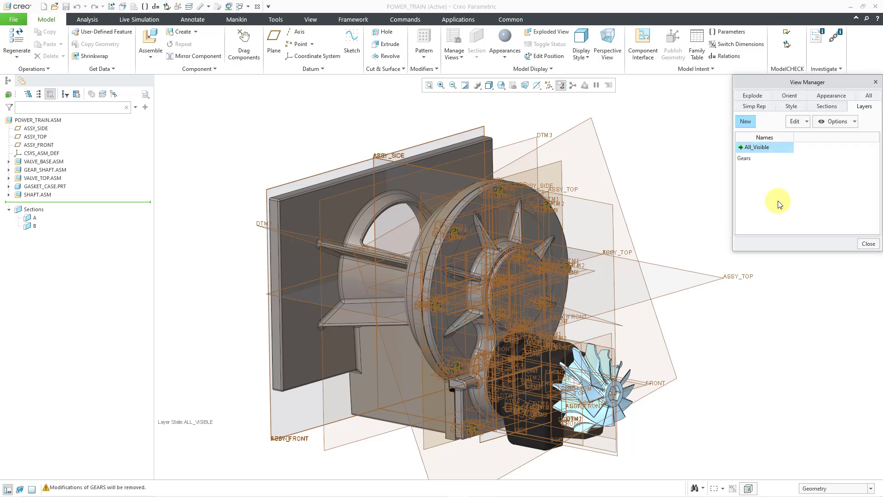
pyautogui.moveTo(766, 180)
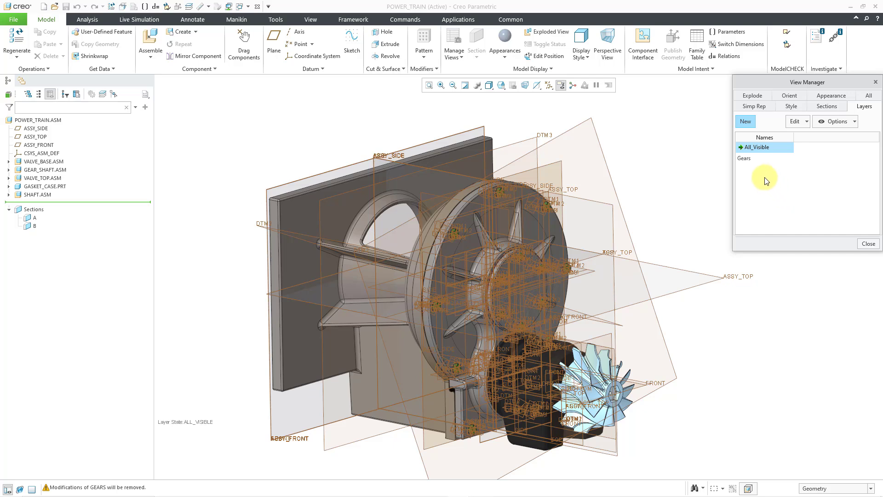
pyautogui.moveTo(744, 158)
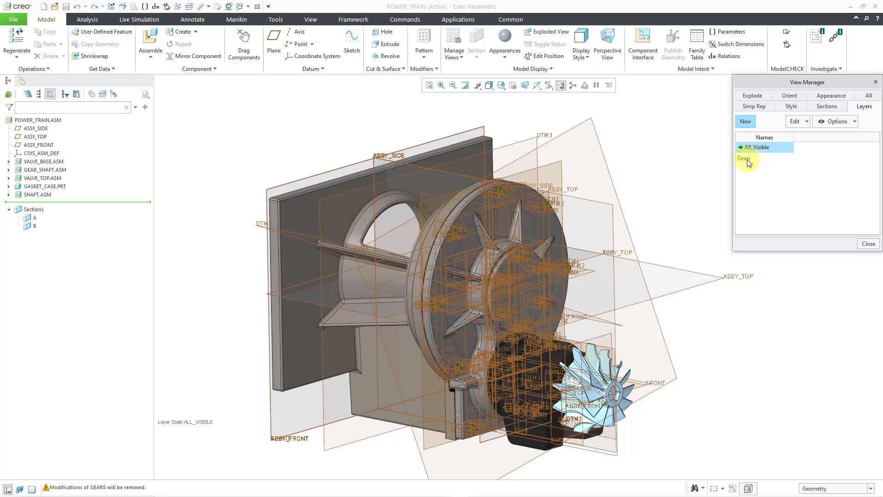
# Reactivate the Gears layer state and close View Manager
pyautogui.doubleClick(752, 157)
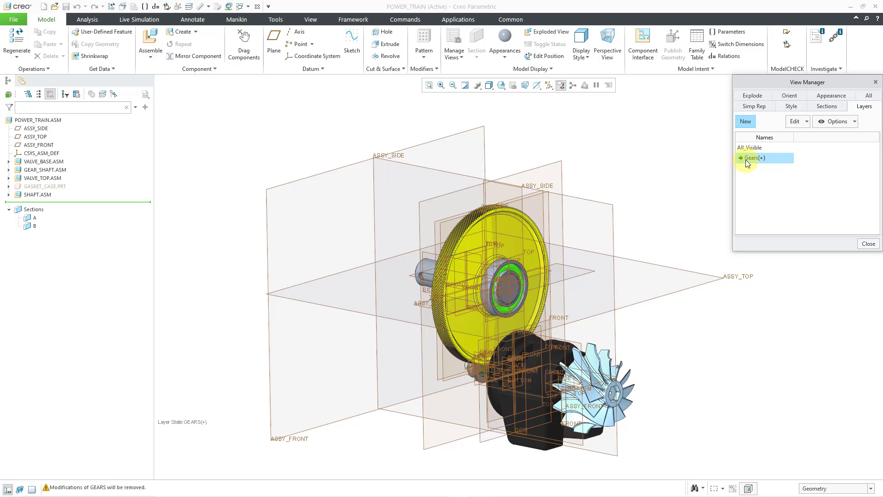
pyautogui.click(867, 243)
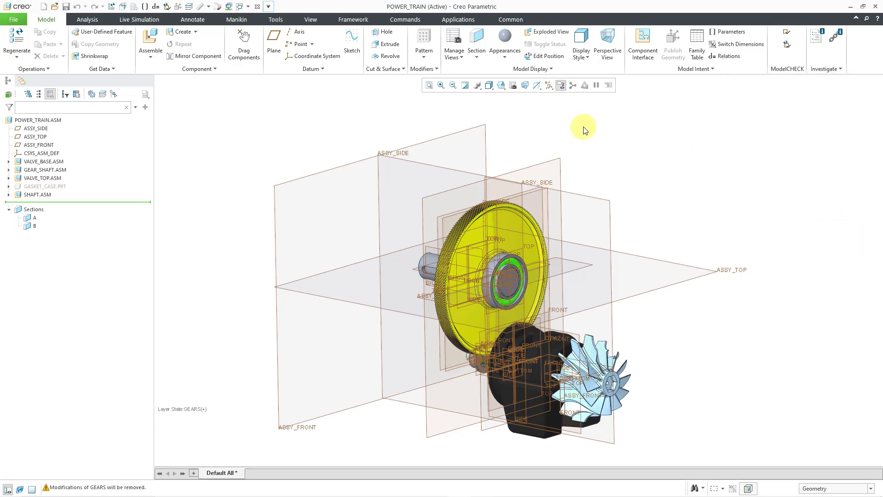
pyautogui.moveTo(223, 111)
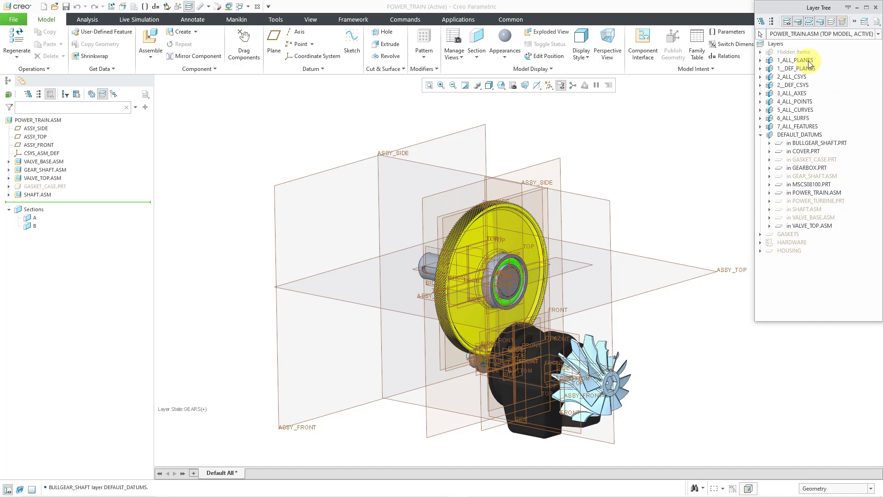
# Hide 1_ALL_PLANES, 1_DEF_PLANES and the part DEFAULT_DATUMS layers, leaving only ASSY datum planes
pyautogui.click(795, 69)
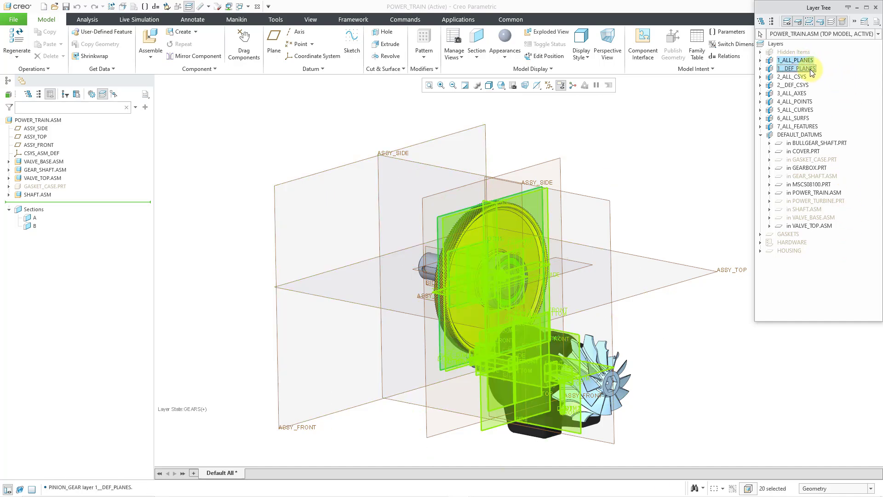
pyautogui.click(797, 67)
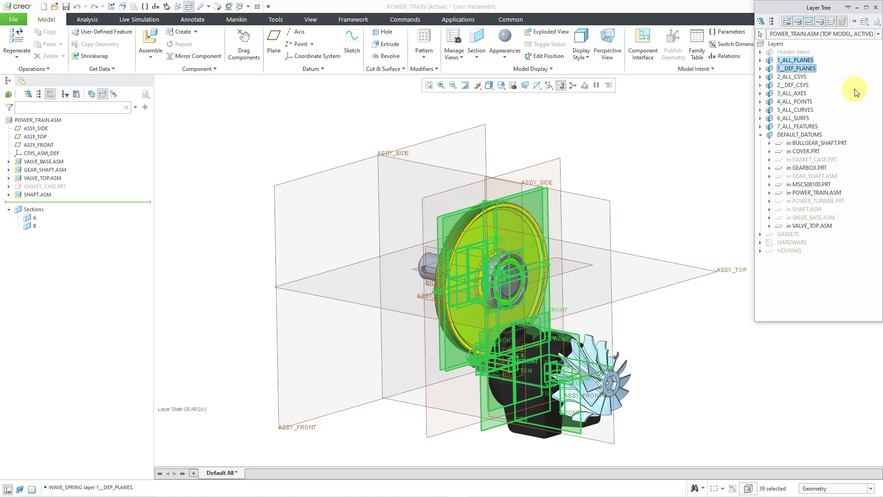
pyautogui.moveTo(842, 145)
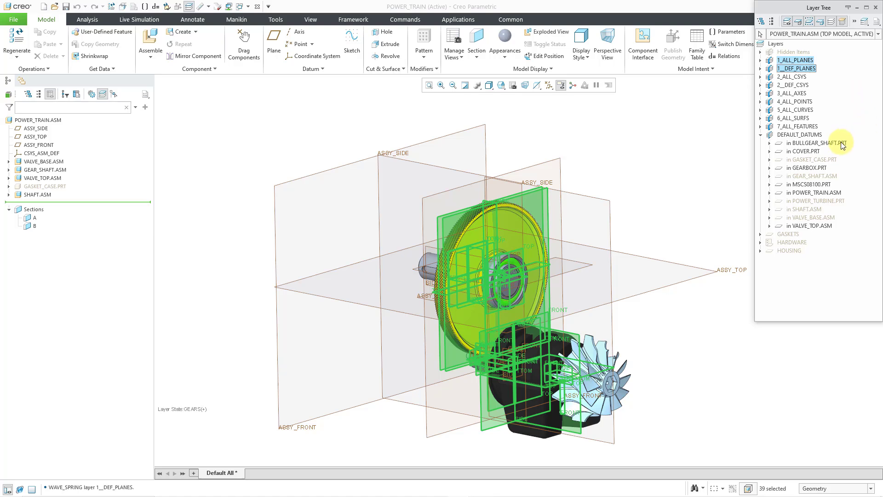
pyautogui.click(802, 151)
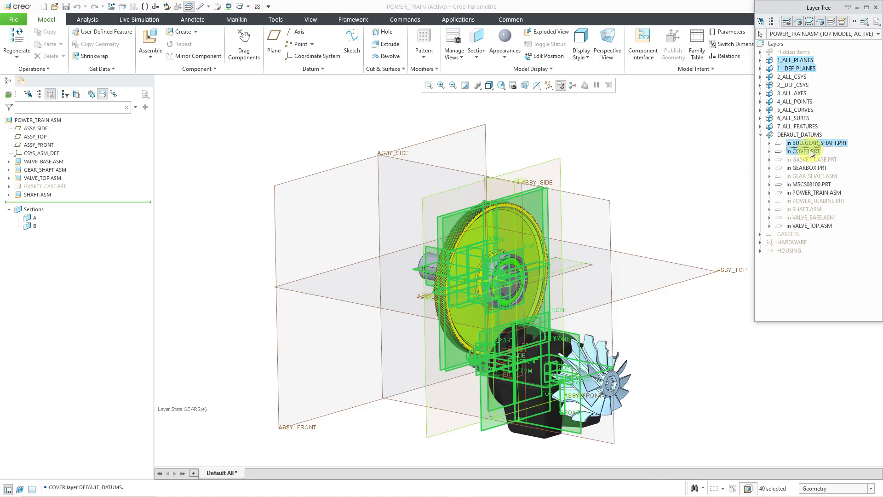
pyautogui.click(810, 184)
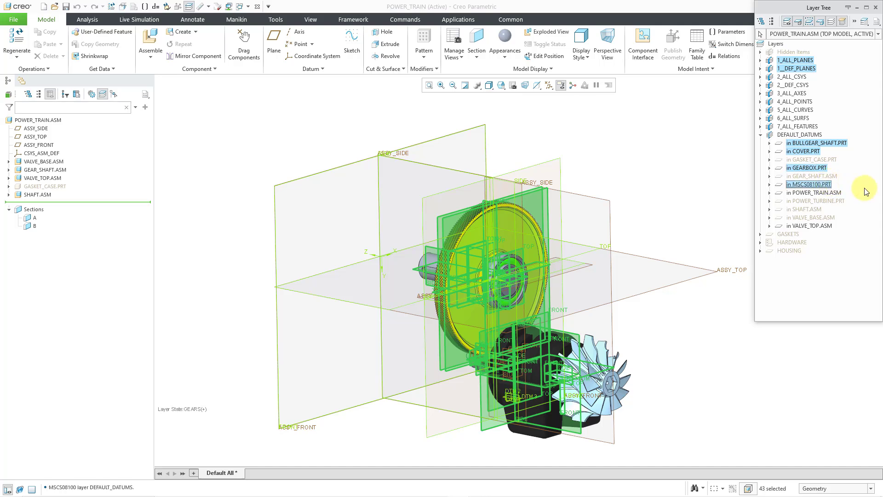
pyautogui.click(812, 226)
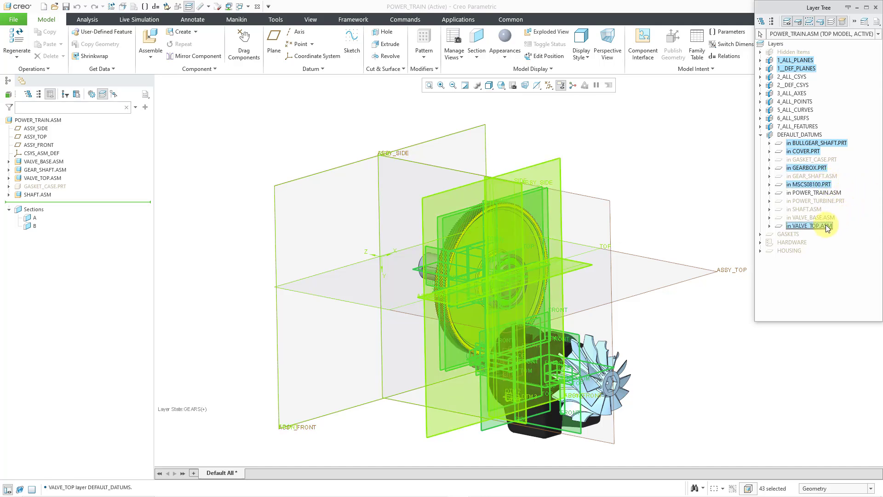
pyautogui.rightClick(812, 225)
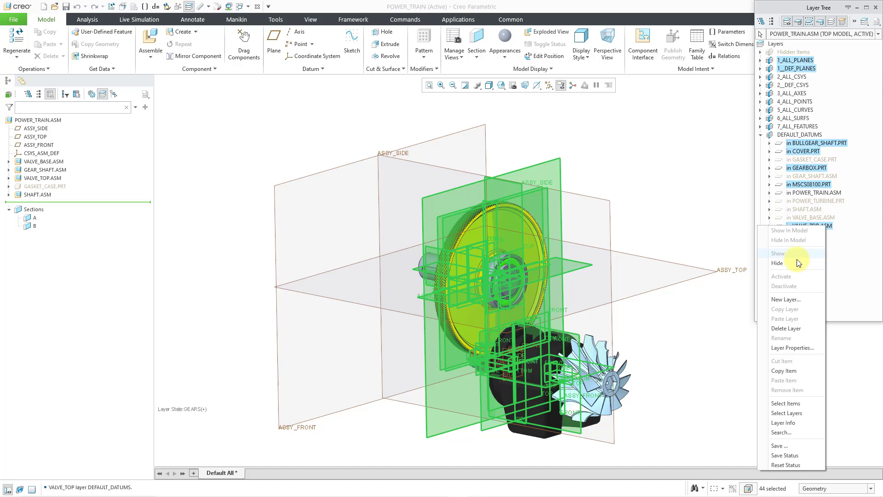
pyautogui.click(778, 264)
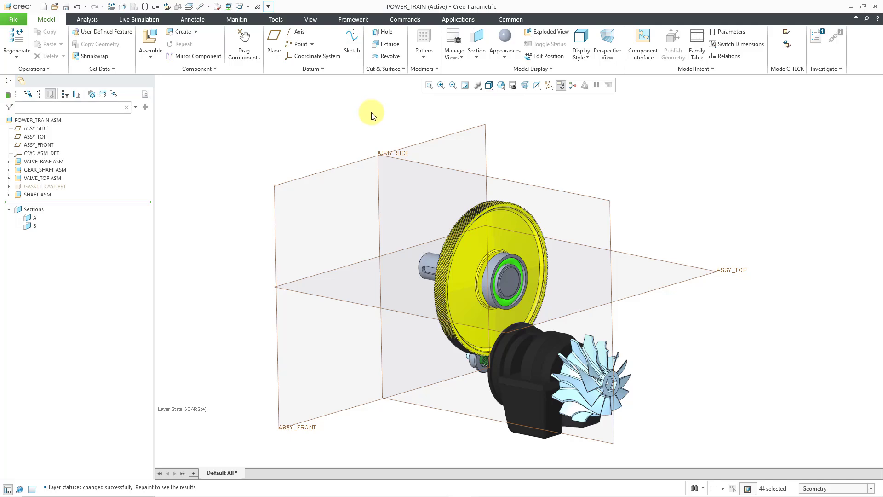
pyautogui.moveTo(414, 100)
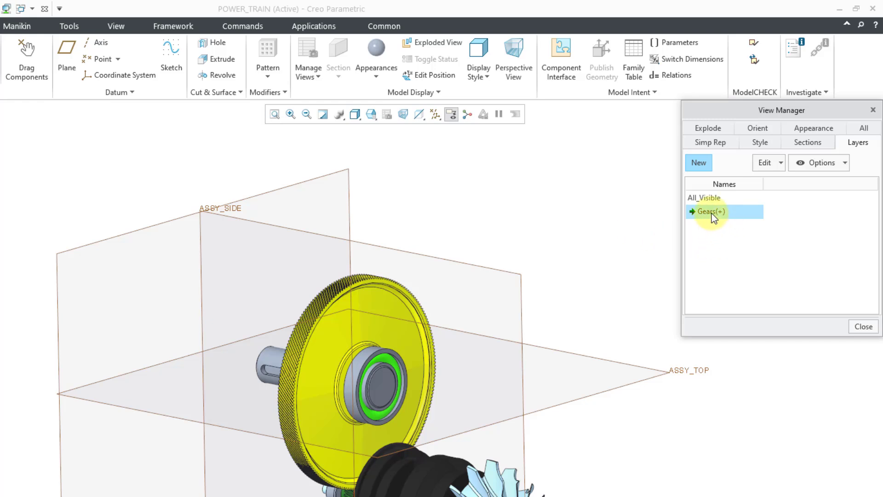
# Re-save the modified Gears layer state via Save Display Elements
pyautogui.rightClick(708, 211)
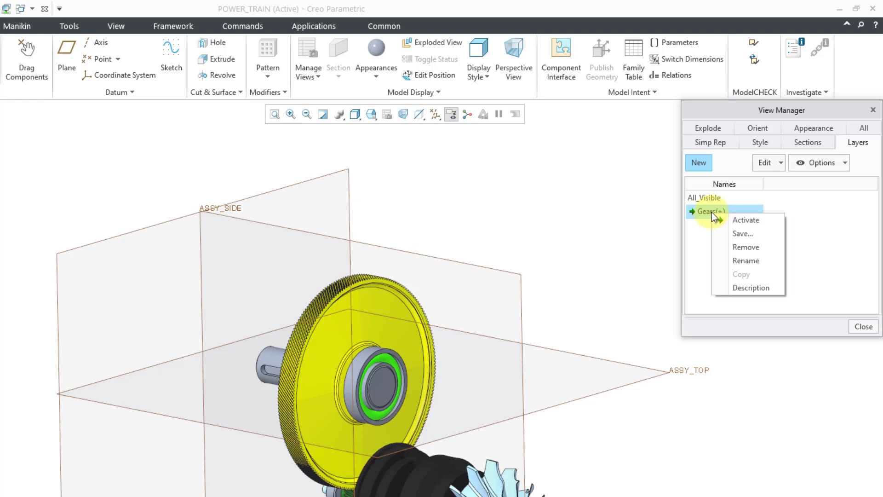
pyautogui.moveTo(740, 237)
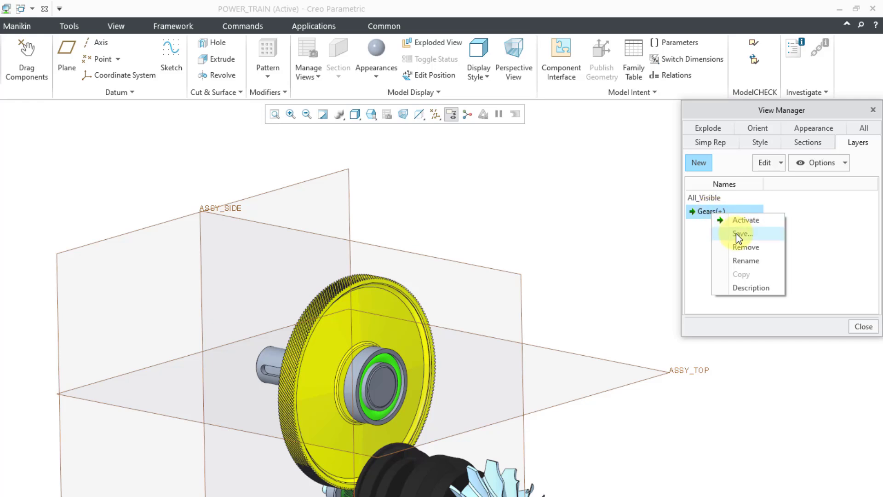
pyautogui.click(743, 232)
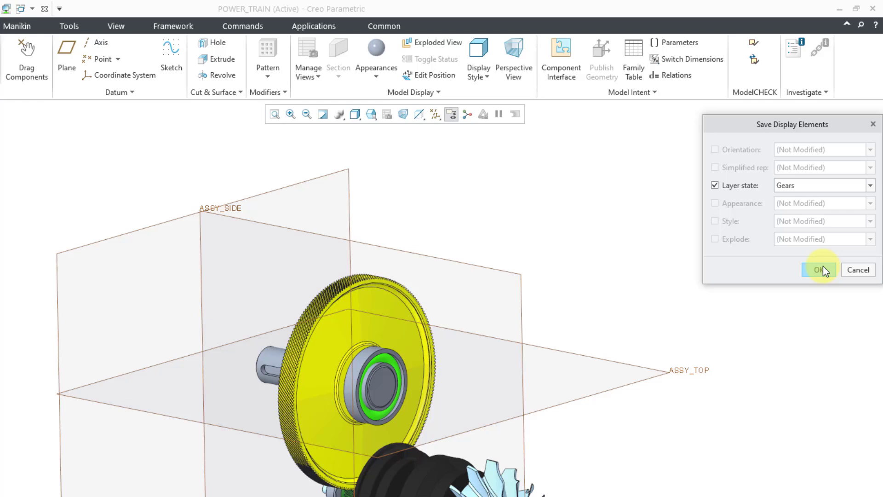
pyautogui.click(818, 270)
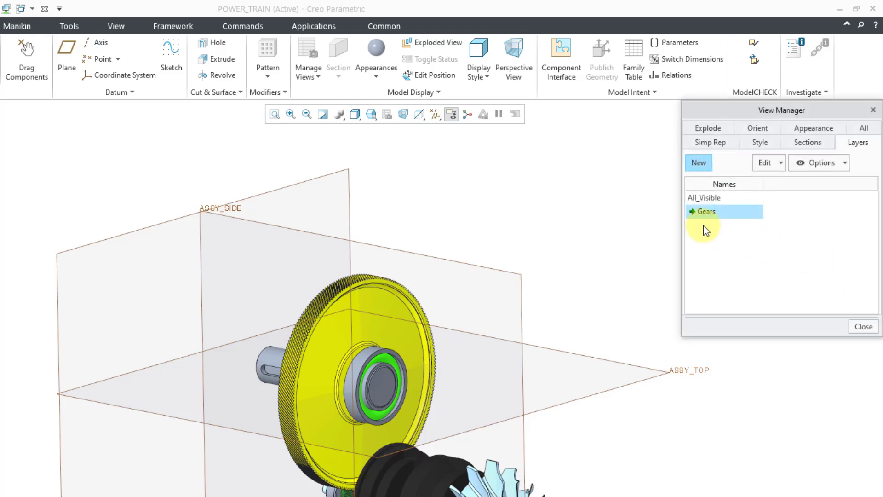
pyautogui.moveTo(709, 235)
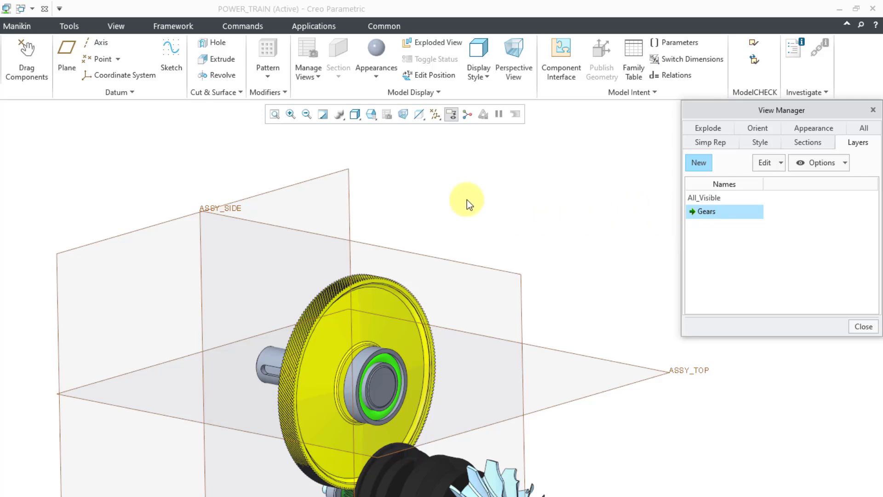
pyautogui.moveTo(797, 242)
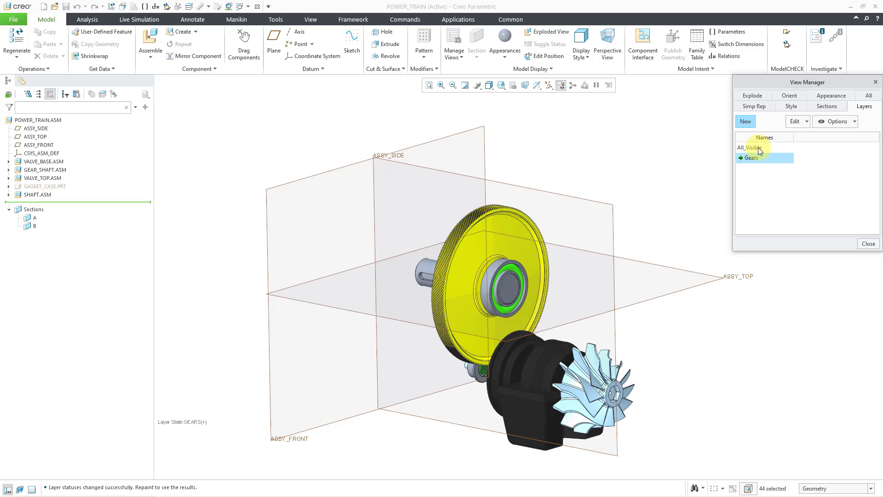
# Activate All_Visible, then Gears, and close View Manager with Gears active
pyautogui.doubleClick(754, 147)
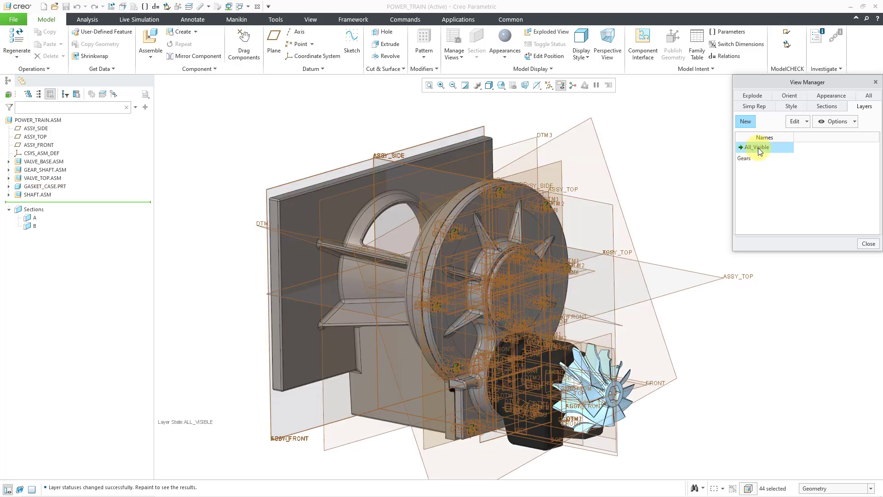
pyautogui.moveTo(747, 160)
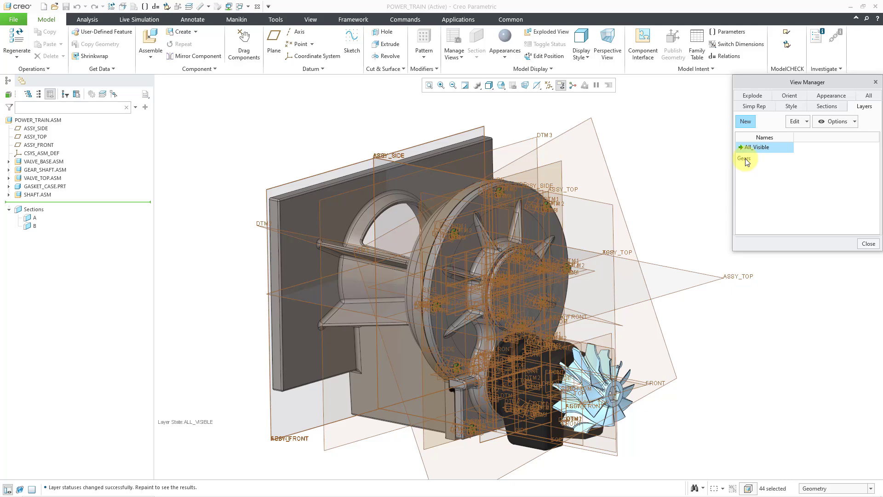
pyautogui.doubleClick(751, 158)
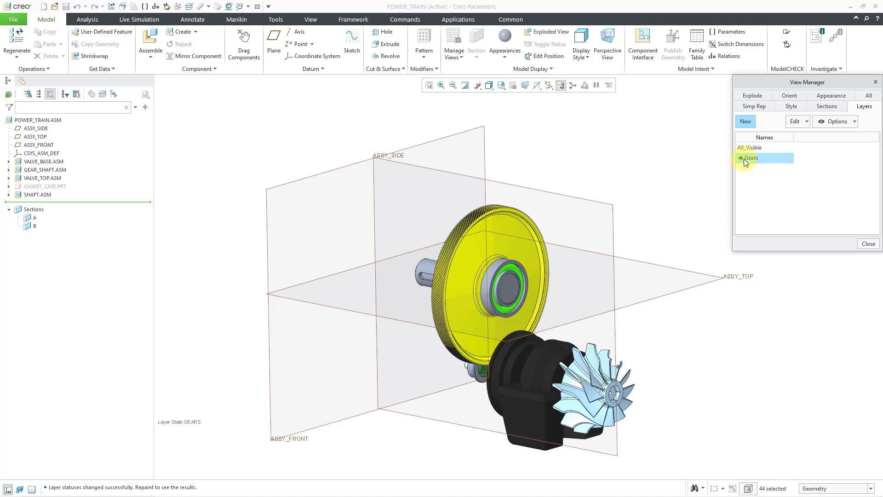
pyautogui.moveTo(847, 213)
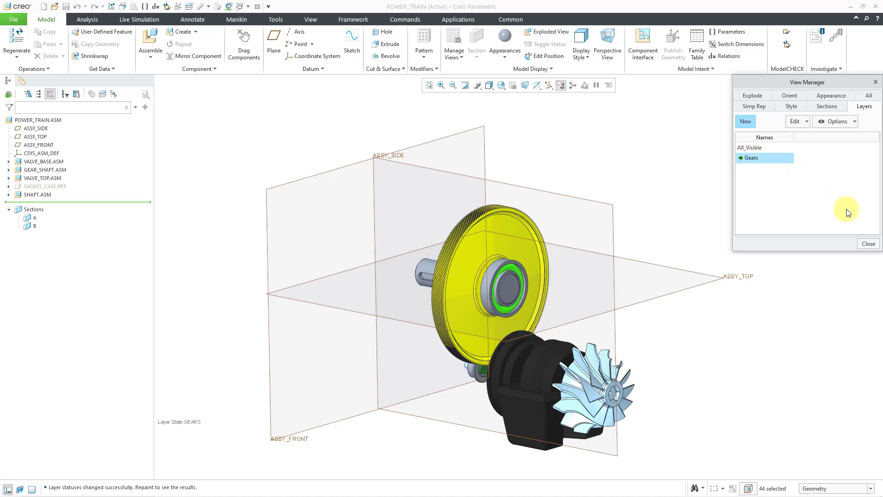
pyautogui.moveTo(868, 243)
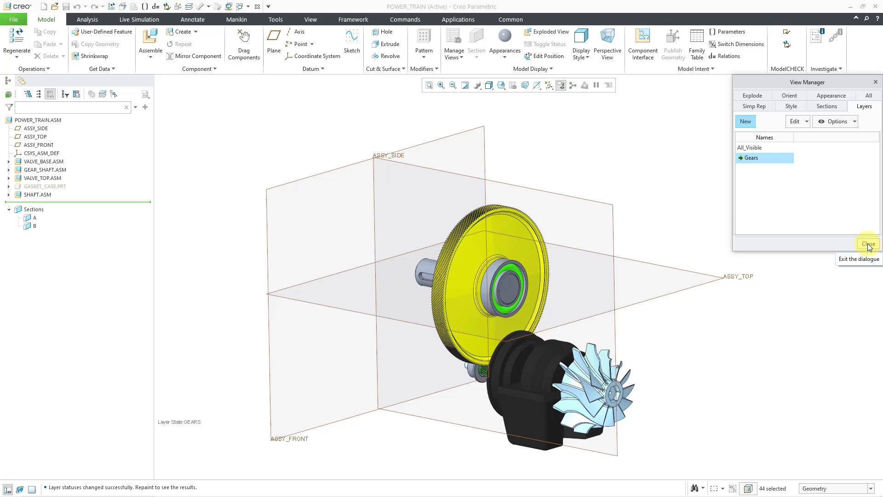
pyautogui.click(866, 243)
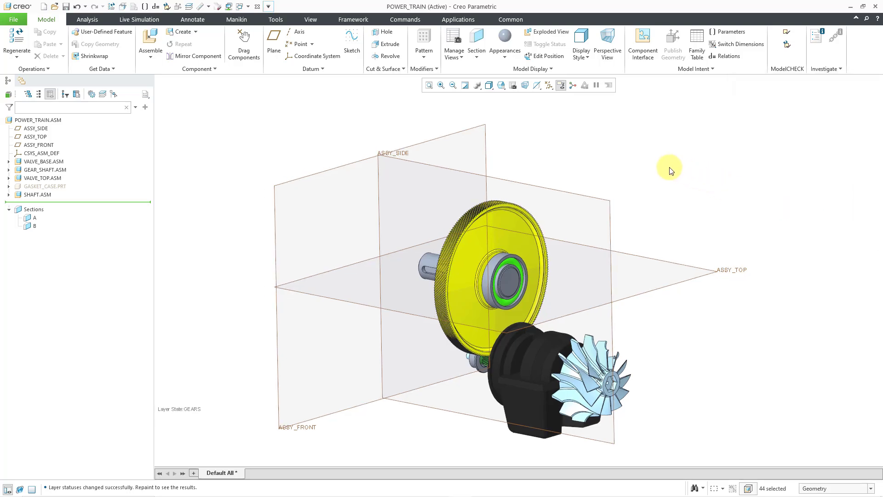
# Show the Layer Tree for POWER_TRAIN.ASM and check its settings menu
pyautogui.click(310, 20)
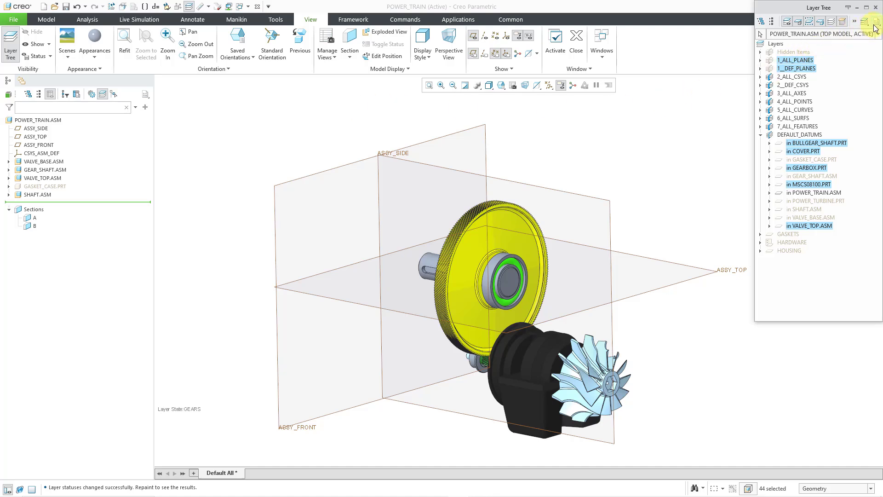
pyautogui.click(875, 21)
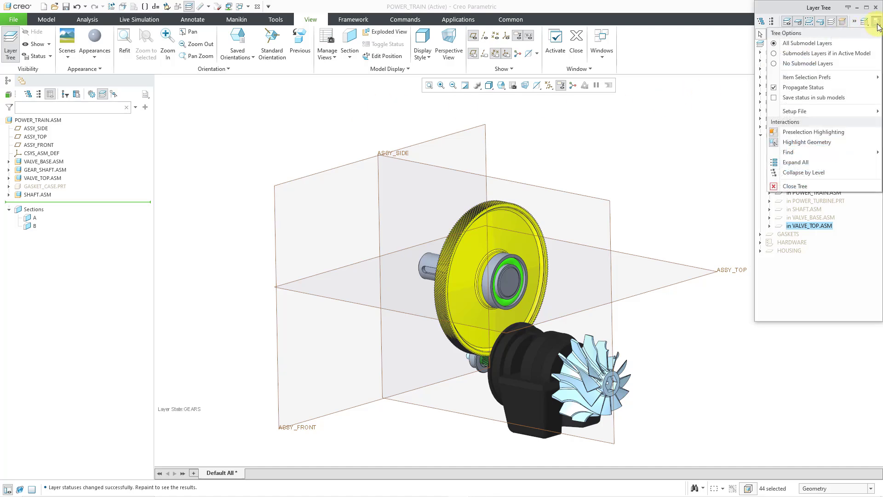
pyautogui.moveTo(813, 97)
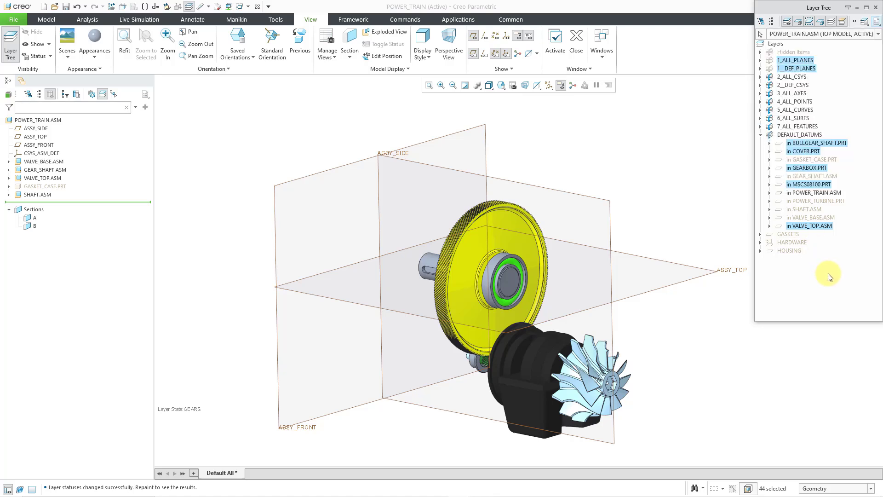
pyautogui.click(795, 60)
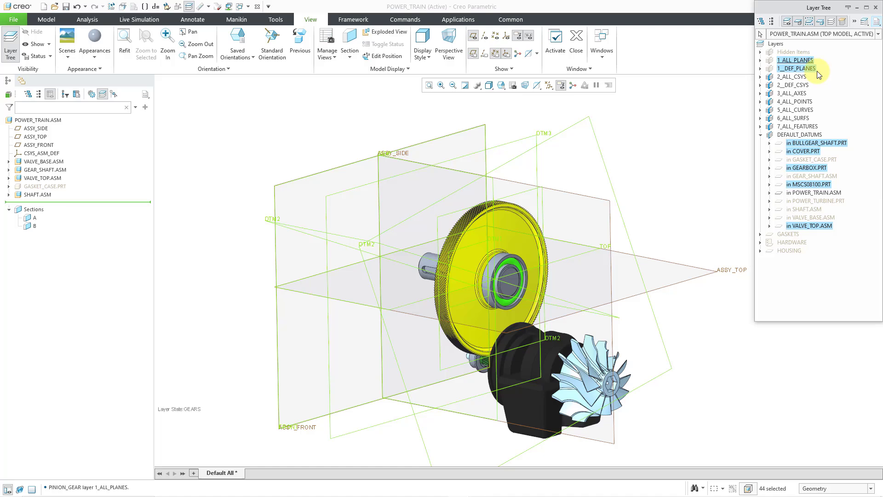